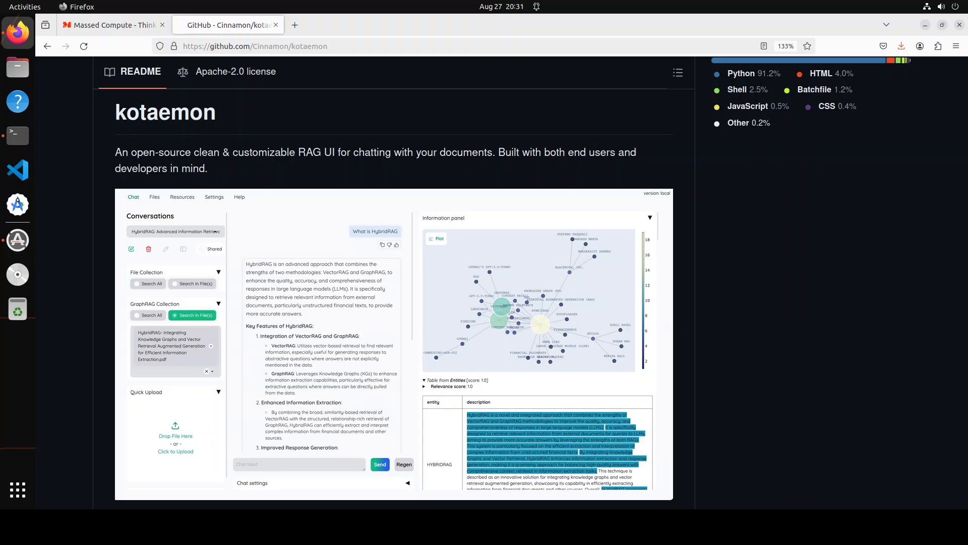
Switch Firefox from the kotaemon GitHub page to the Massed Compute tab.
{"action": "left_click", "coordinate": [111, 24]}
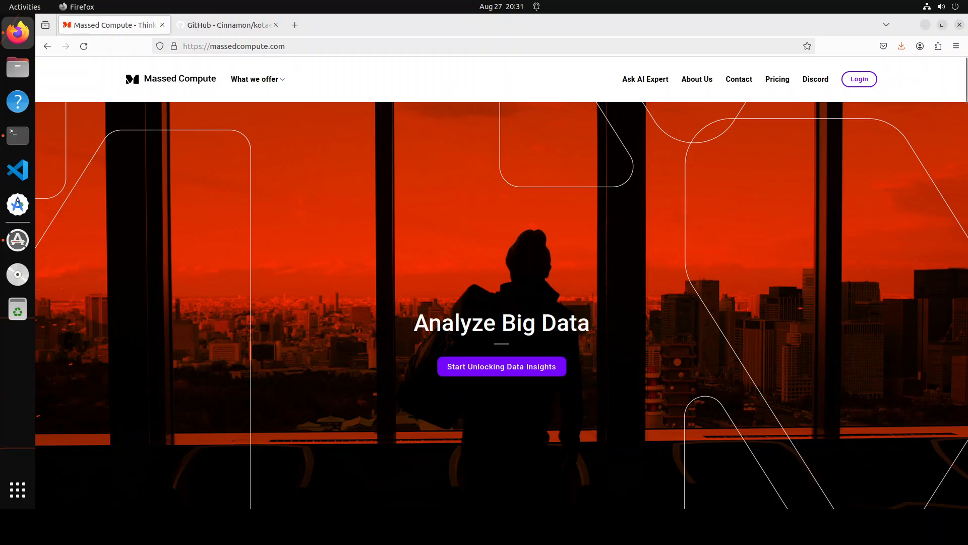
{"action": "mouse_move", "coordinate": [40, 224]}
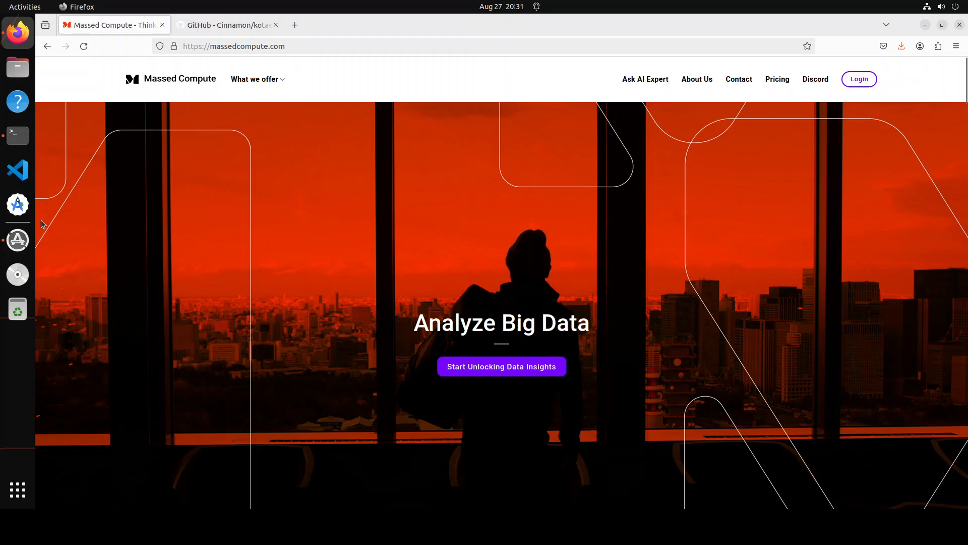
In a new terminal, check the Ubuntu release with cat /etc/*release and the GPU with nvidia-smi.
{"action": "left_click", "coordinate": [17, 135]}
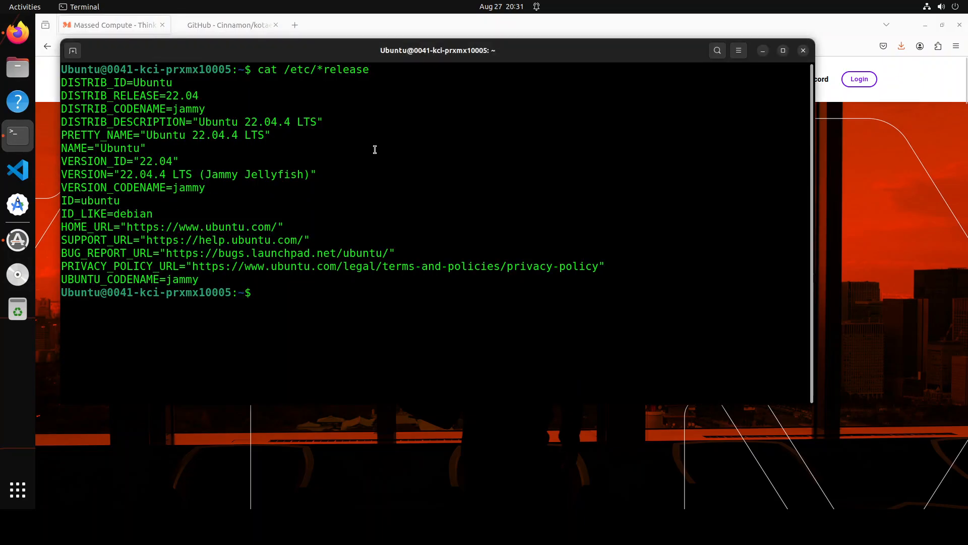
{"action": "type", "text": "cat /etc/*release"}
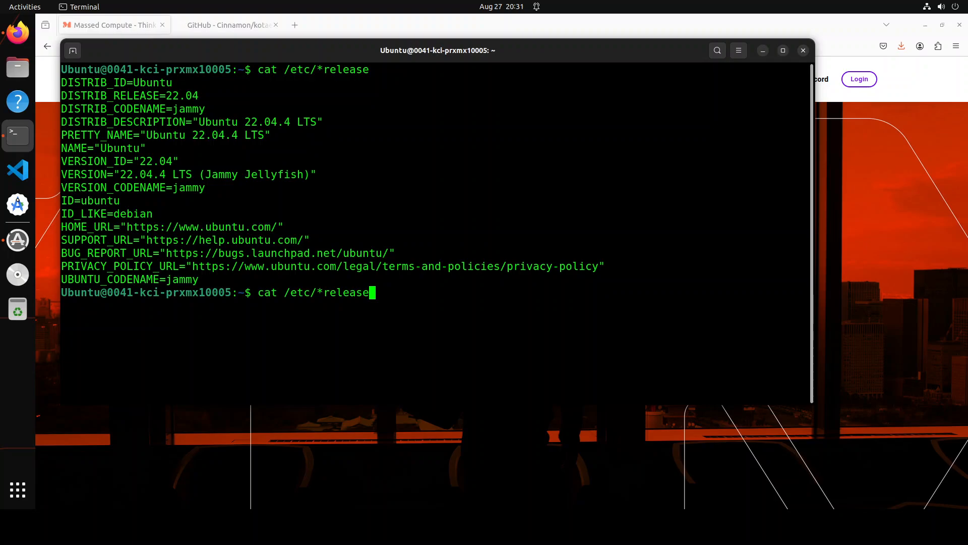
{"action": "type", "text": "nvidia-smi"}
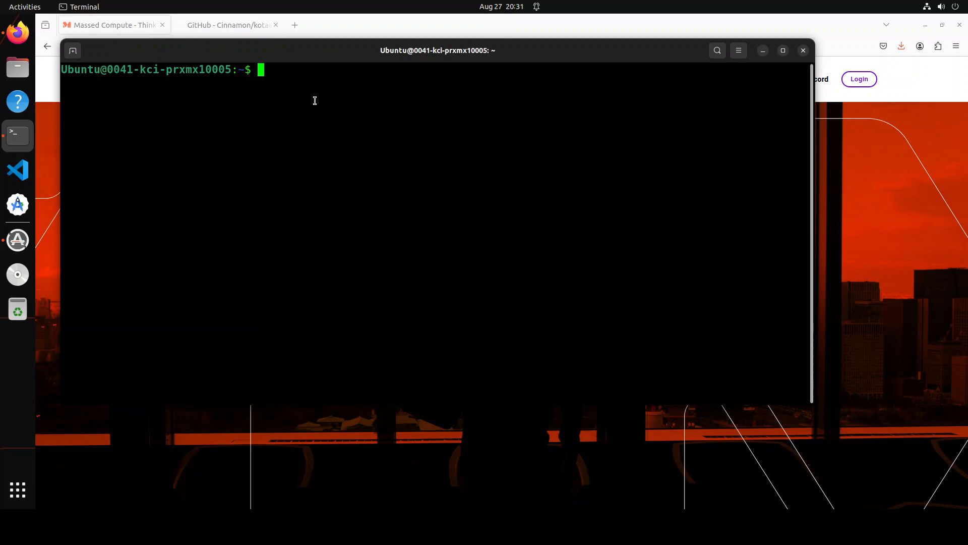
Create and activate a Python 3.10 conda env 'kotaemon', then git clone kotaemon and cd into it.
{"action": "type", "text": "conda create -n kotaemon python=3.10 && conda activate kotaemon"}
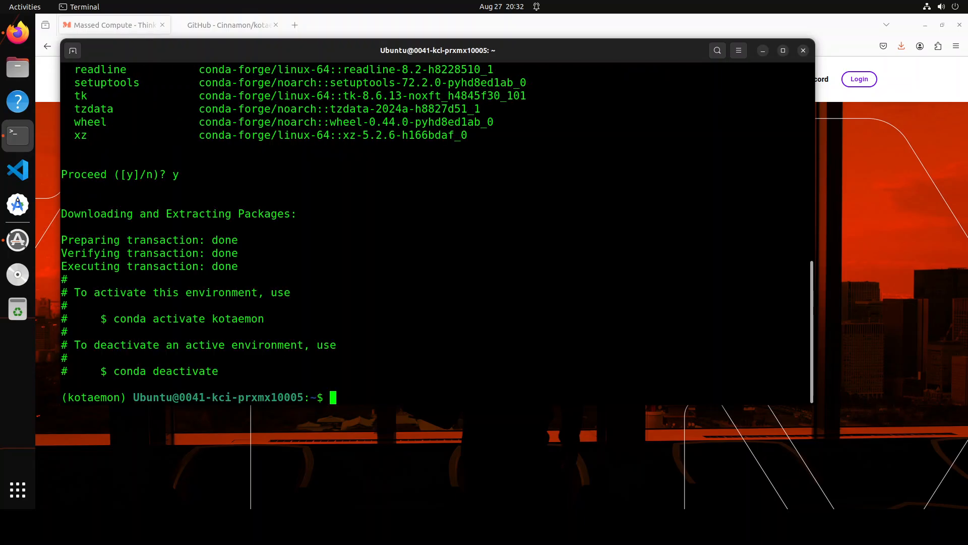
{"action": "right_click", "coordinate": [489, 236]}
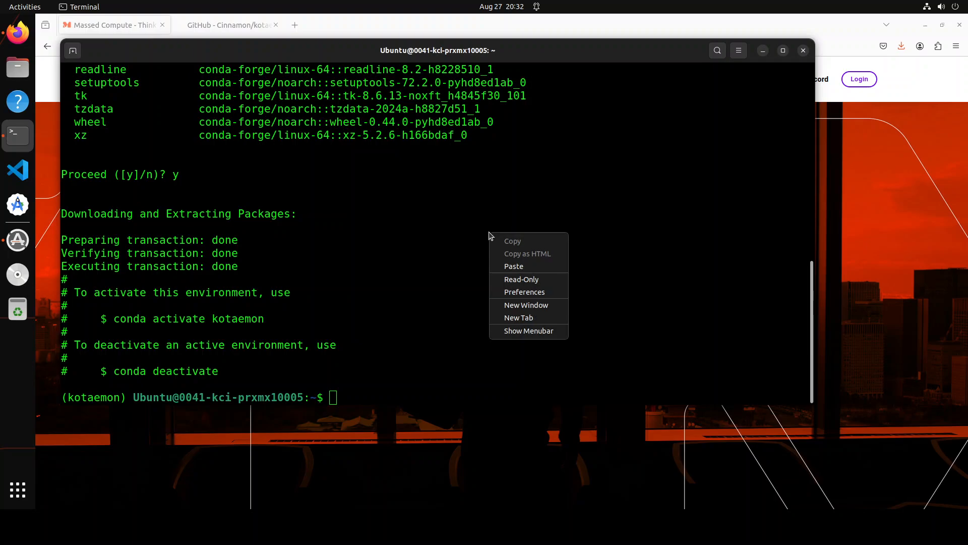
{"action": "left_click", "coordinate": [513, 266]}
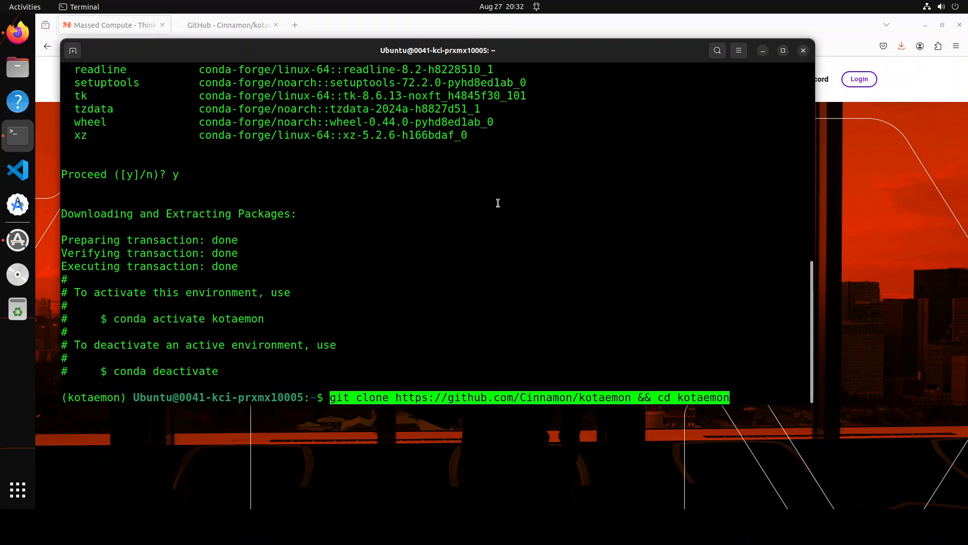
{"action": "key", "text": "Return"}
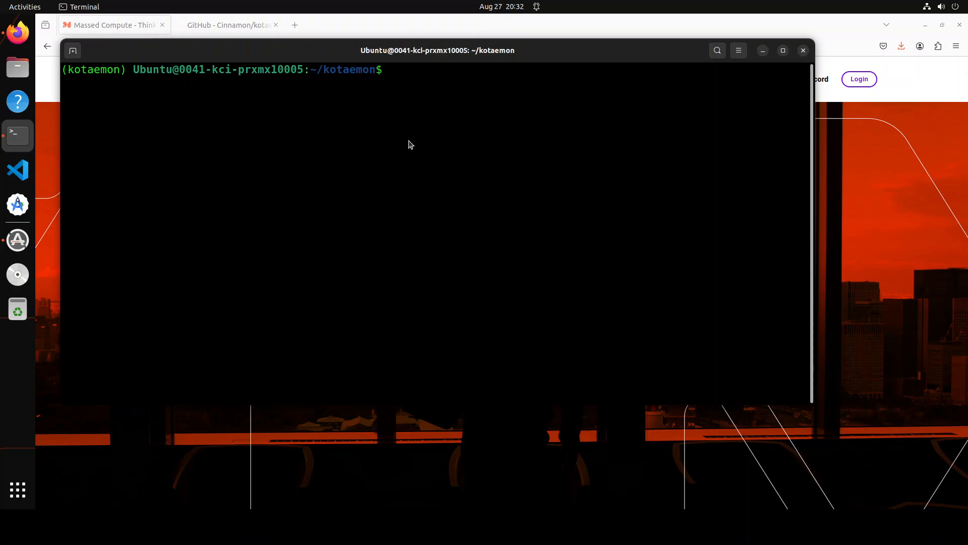
pip install -e "libs/kotaemon[all]" and "libs/ktem" from the cloned repository.
{"action": "type", "text": "pip install -e \"libs/kotaemon[all]\""}
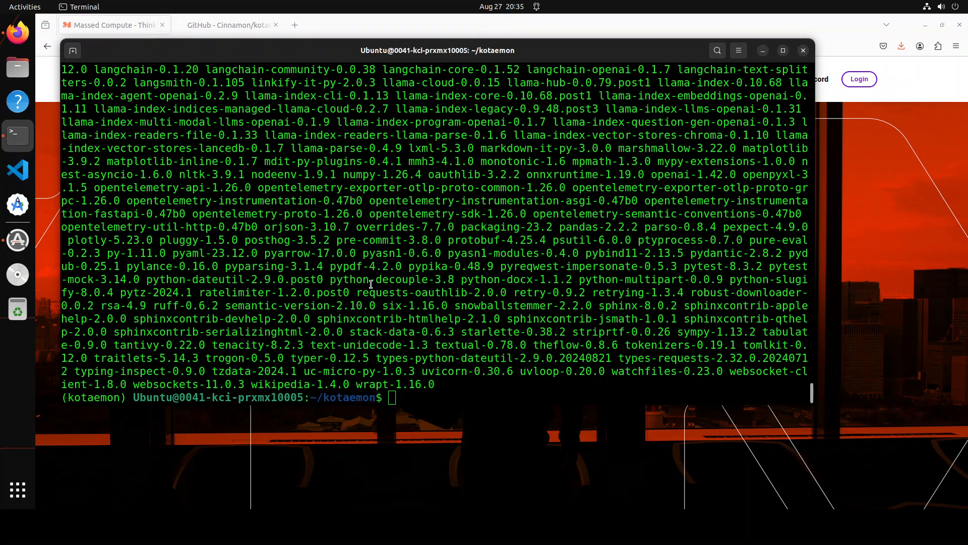
{"action": "type", "text": "pip install -e \"libs/ktem\""}
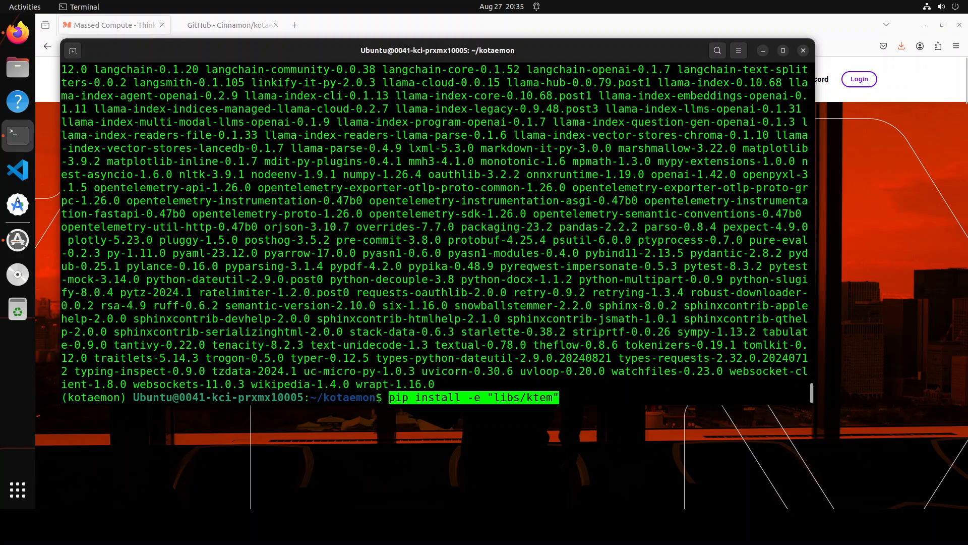
{"action": "key", "text": "Return"}
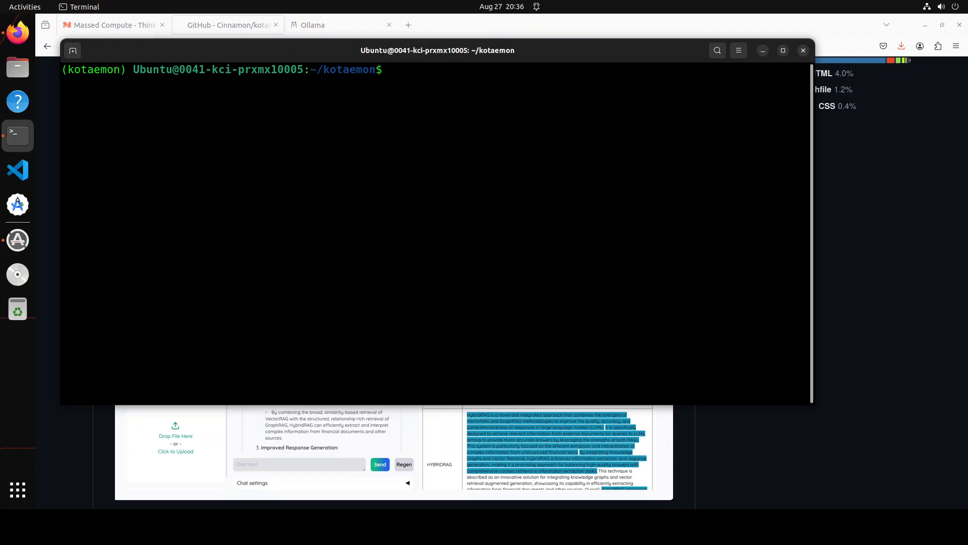
View the .env file in vi and review the local model settings (llama3.1:8b, nomic-embed-text).
{"action": "type", "text": "vi .en"}
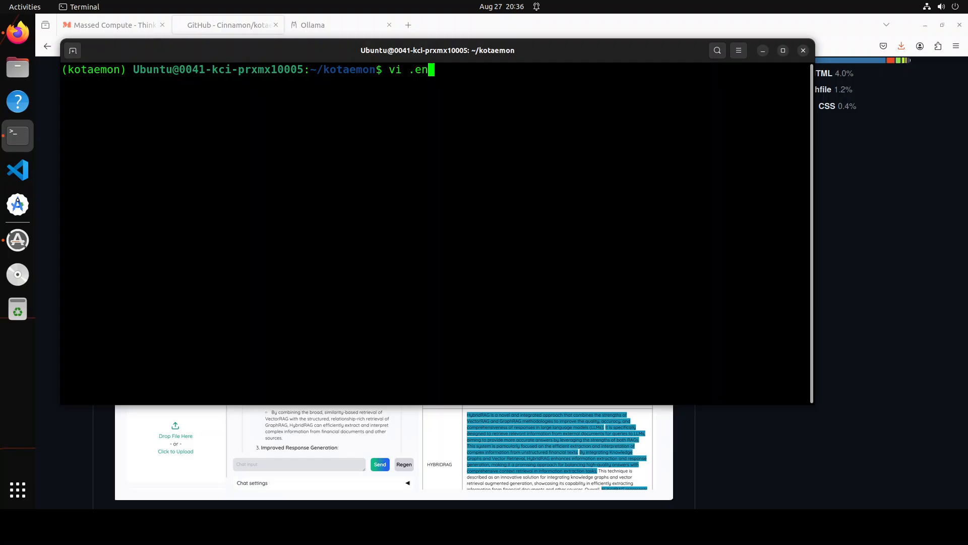
{"action": "type", "text": "v"}
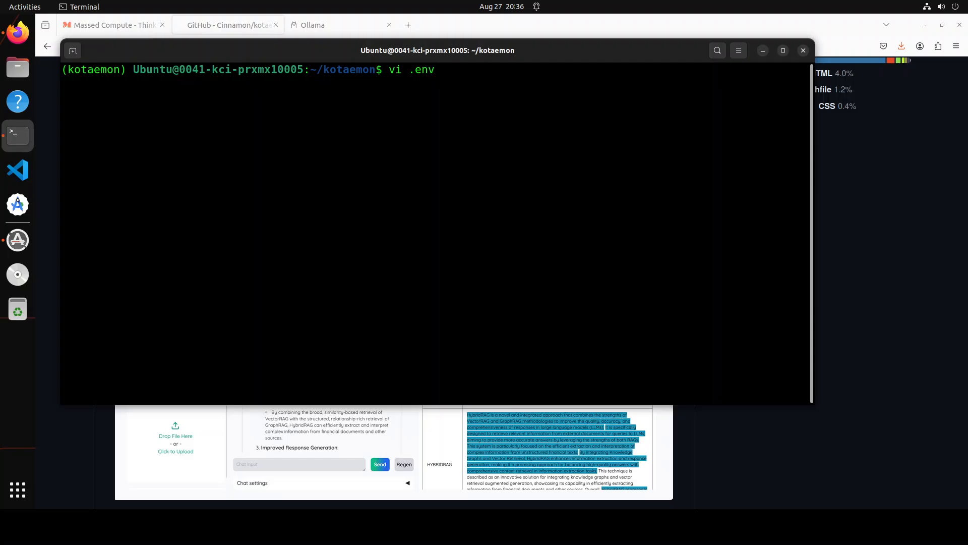
{"action": "key", "text": "Return"}
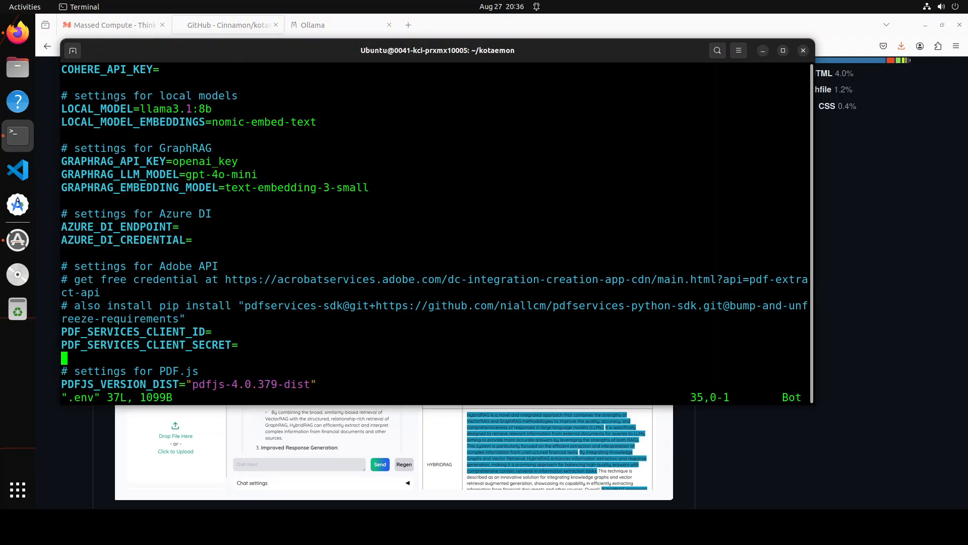
{"action": "key", "text": "gg"}
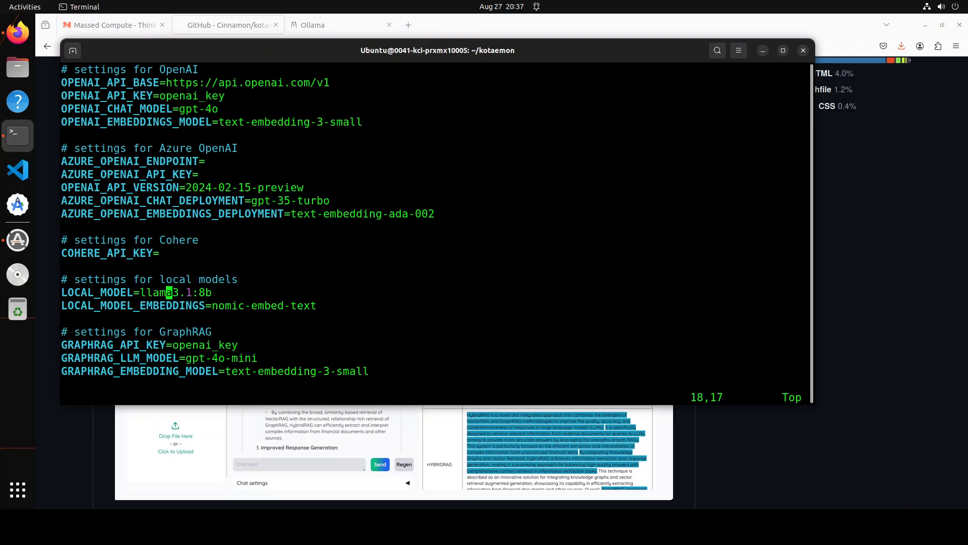
{"action": "key", "text": "Down"}
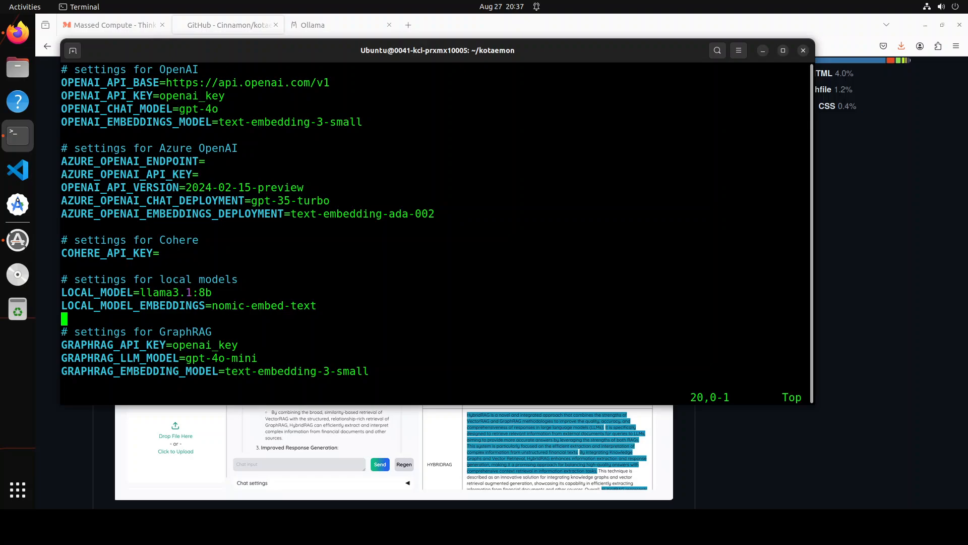
Scroll through the remaining .env settings, noting the GraphRAG API key entry.
{"action": "scroll", "scroll_direction": "down", "scroll_amount": 3}
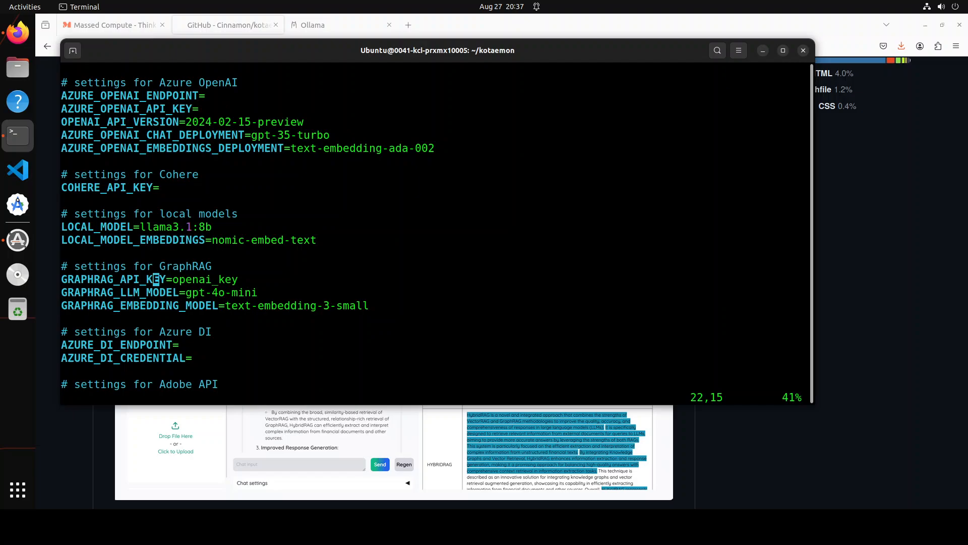
{"action": "left_click", "coordinate": [101, 240]}
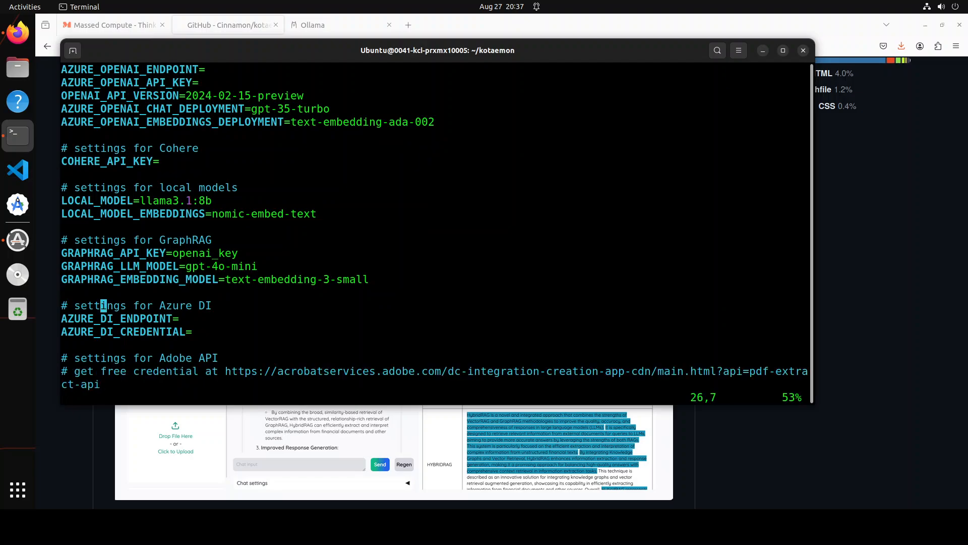
{"action": "scroll", "scroll_direction": "down", "scroll_amount": 3}
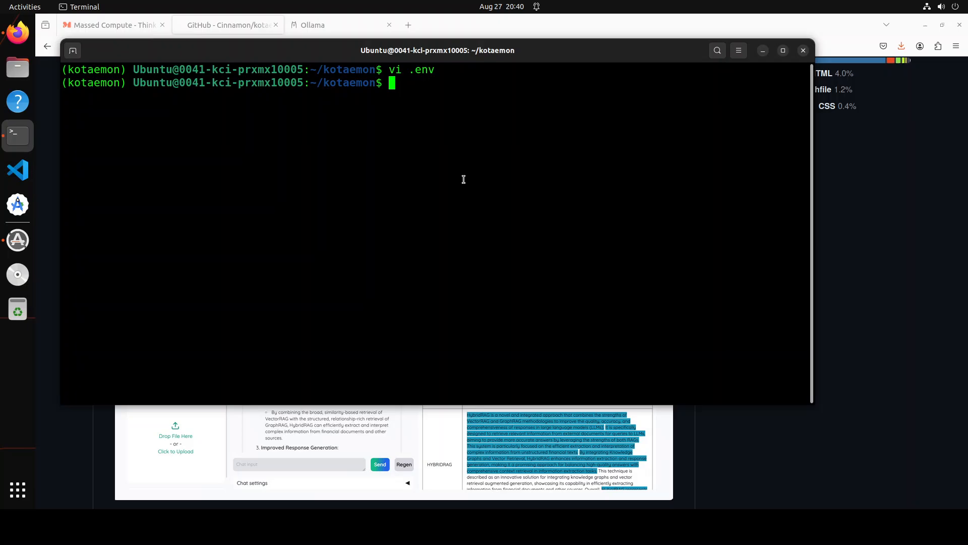
cd into libs/ktem/ktem/assets inside the kotaemon repository.
{"action": "type", "text": "c"}
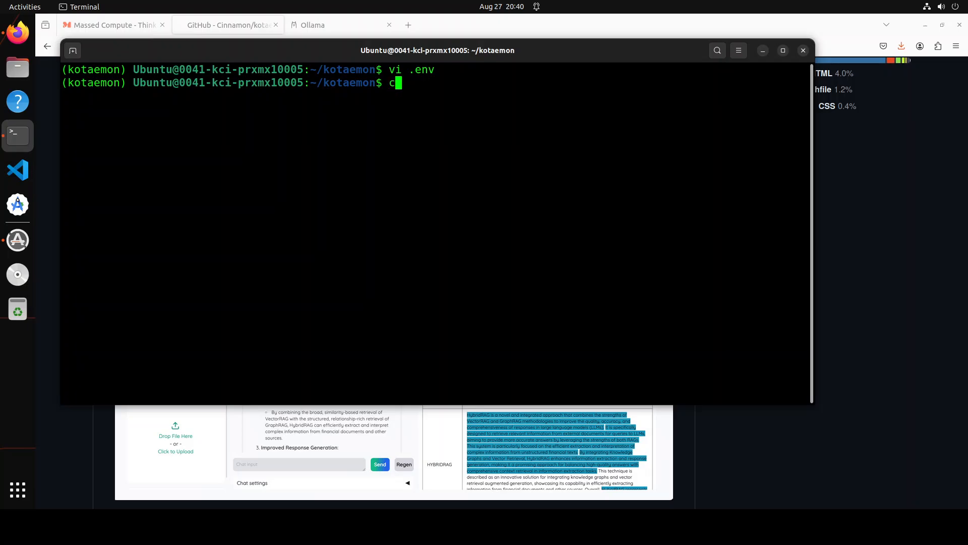
{"action": "type", "text": "d"}
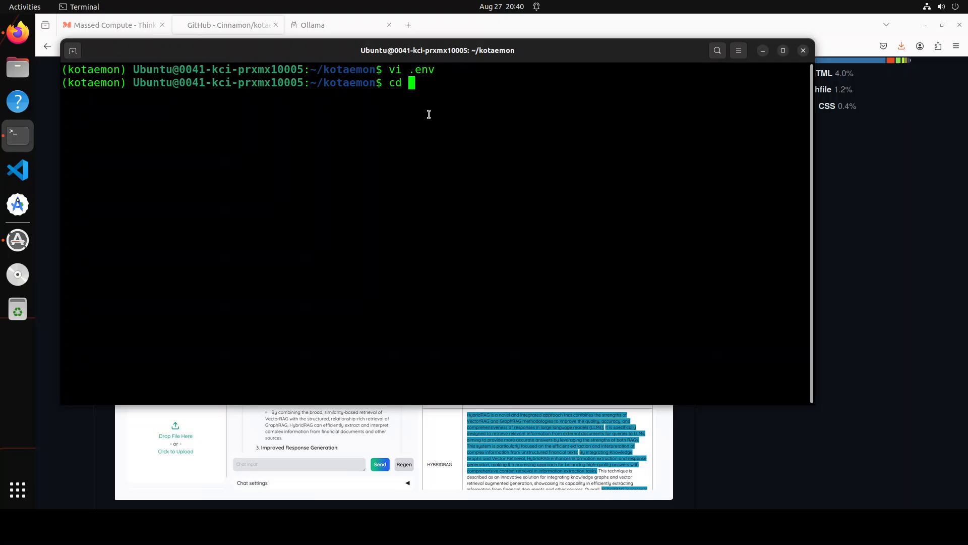
{"action": "type", "text": "libs/ktem/ktem/assets/prebuilt"}
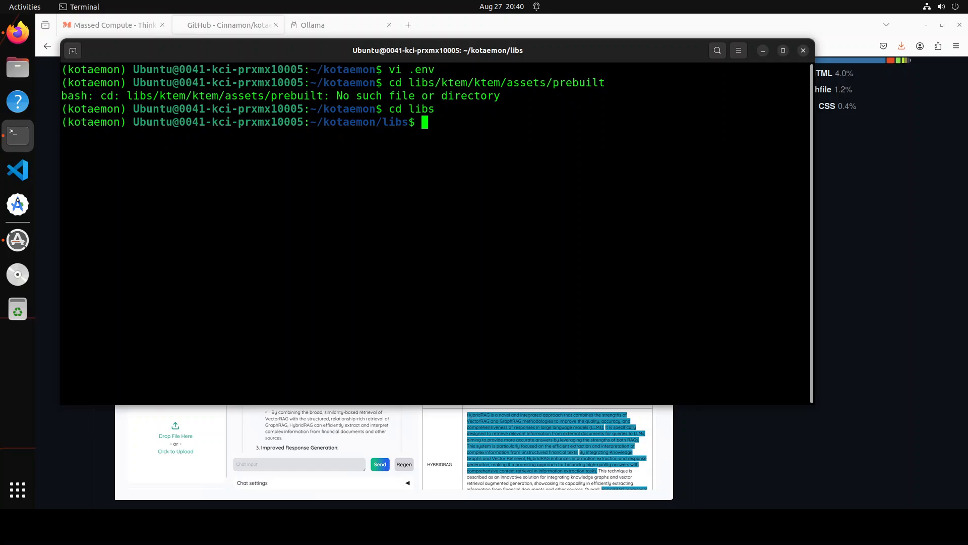
{"action": "type", "text": "cd ktem"}
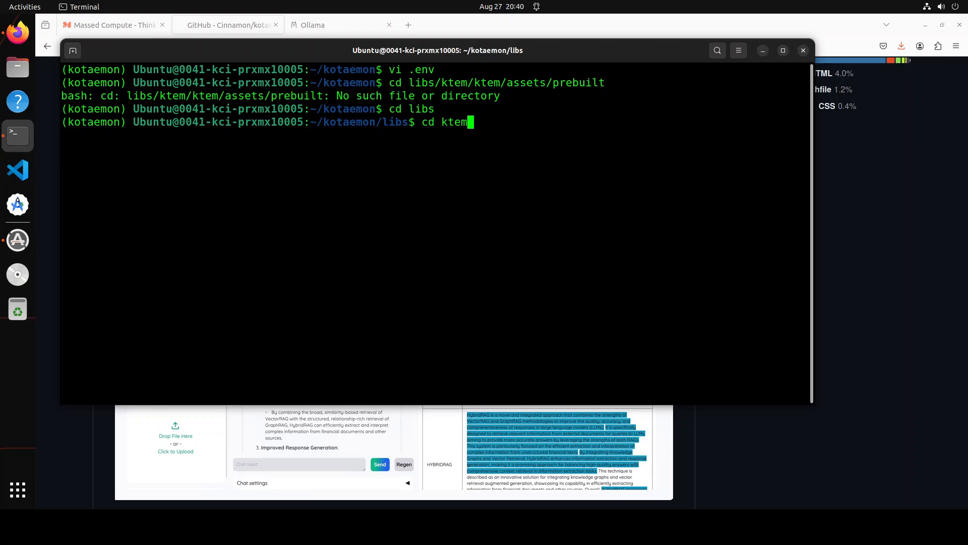
{"action": "type", "text": "/ktem"}
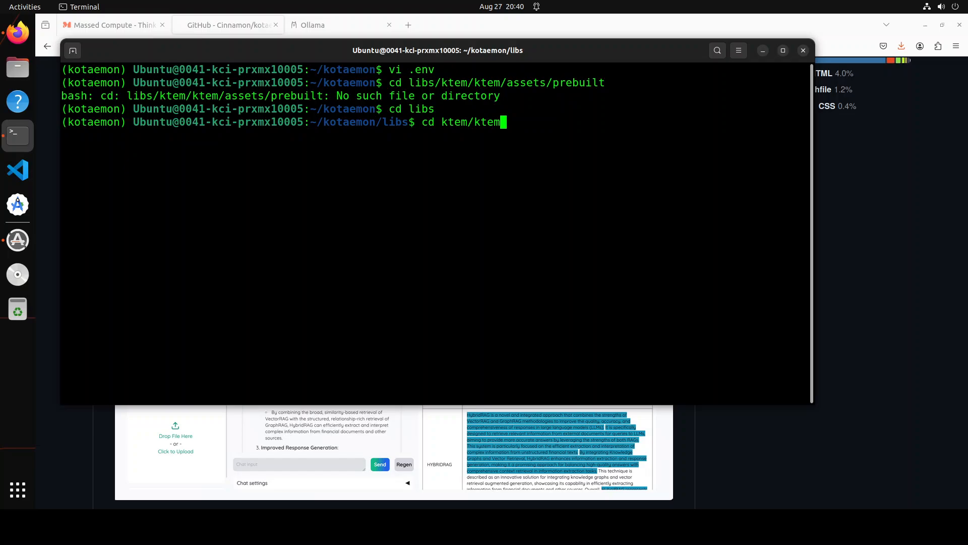
{"action": "type", "text": "/assets/"}
{"action": "type", "text": "ls -ltr"}
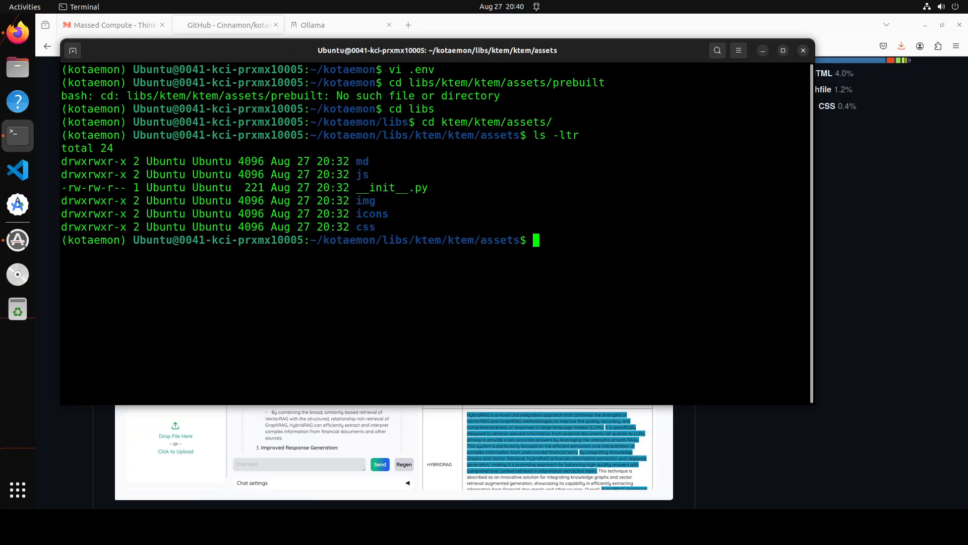
mkdir prebuilt (removing the misspelled folder), cd into it and paste the pdfjs-4.0.379-dist wget command.
{"action": "type", "text": "mkd"}
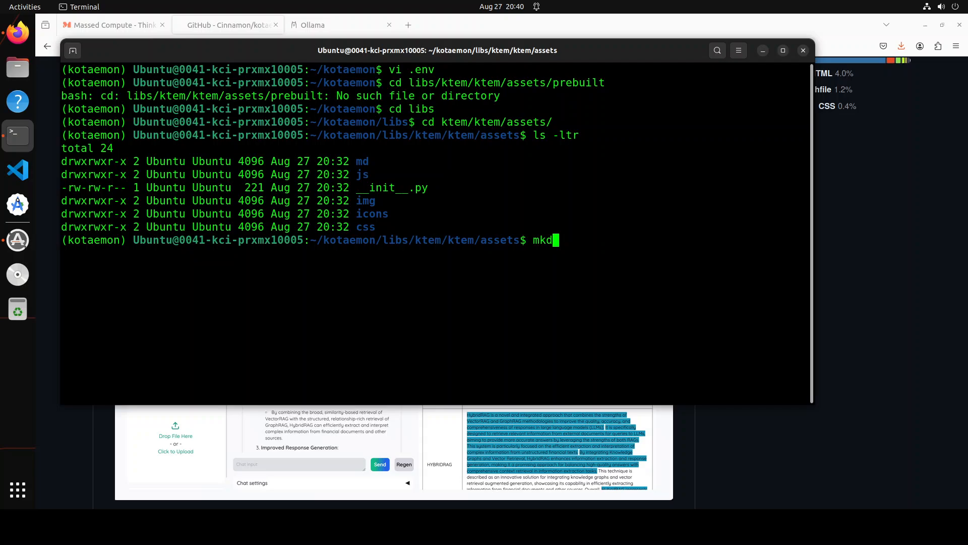
{"action": "type", "text": "ir prebuuilt"}
{"action": "type", "text": "rm"}
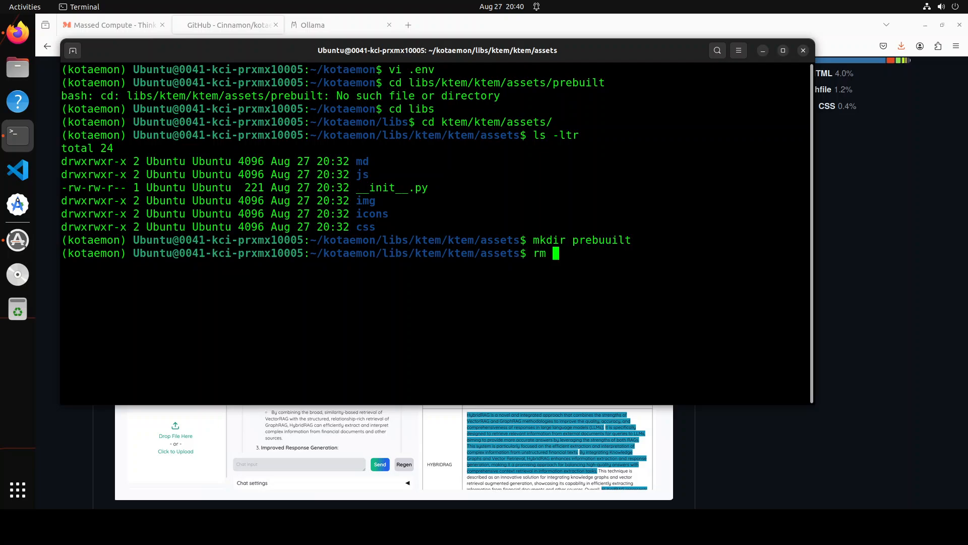
{"action": "type", "text": "-rf prebuuilt/"}
{"action": "type", "text": "mkdir prebuil"}
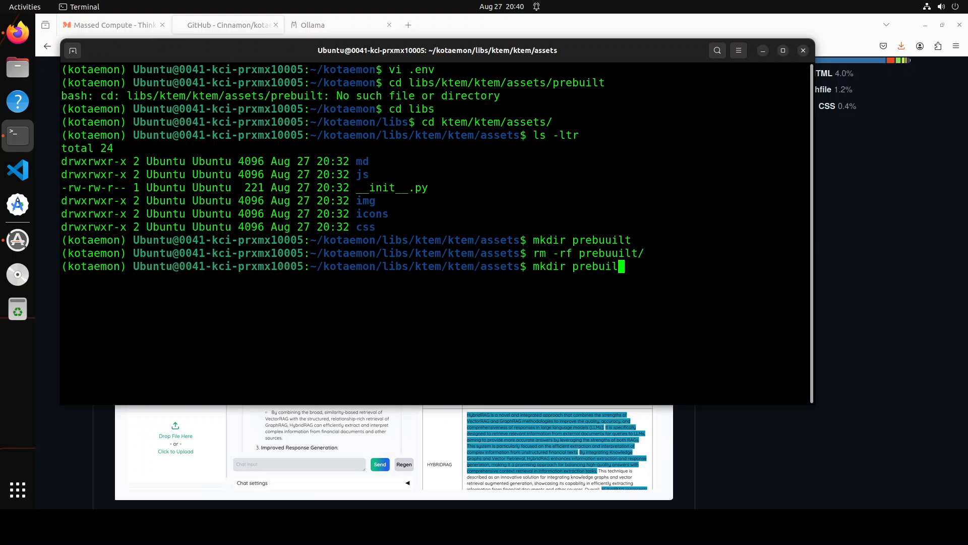
{"action": "type", "text": "cd pre"}
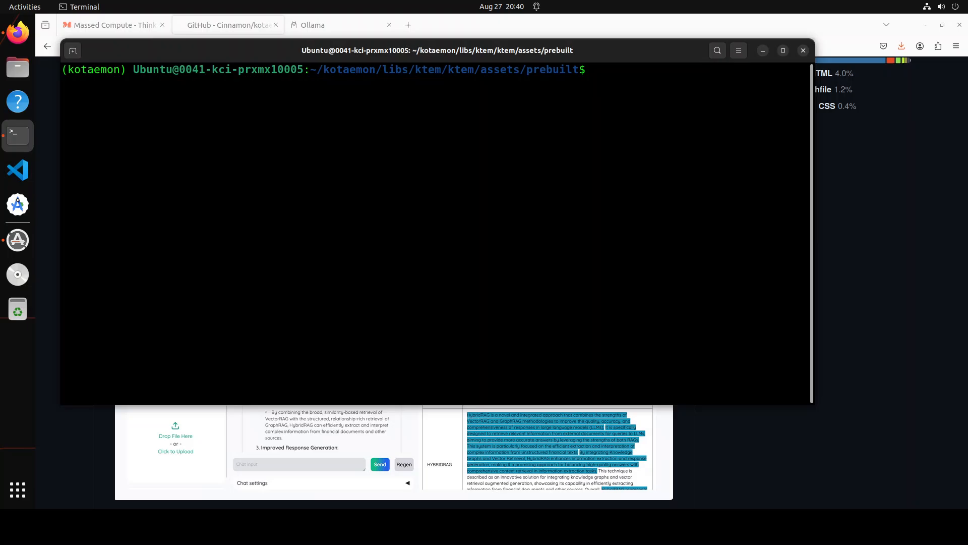
{"action": "mouse_move", "coordinate": [17, 275]}
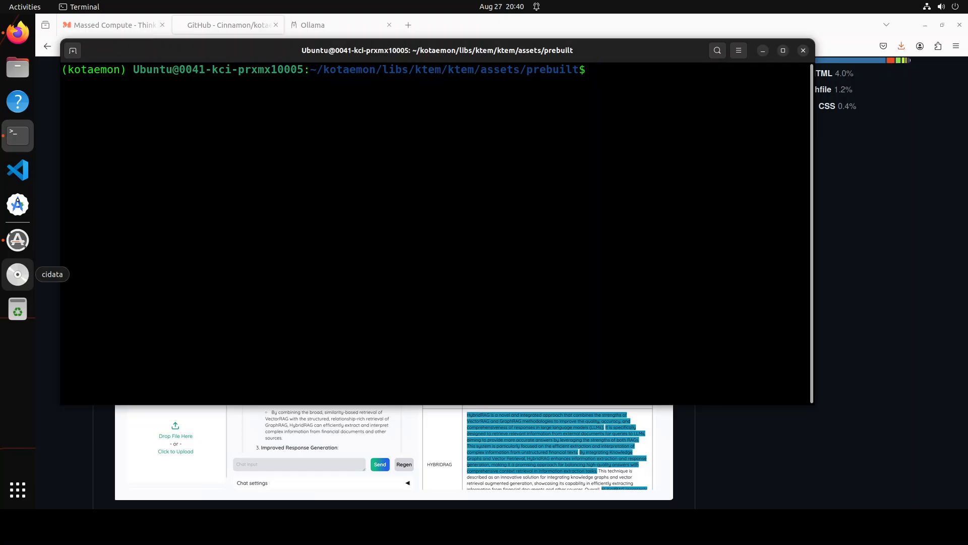
{"action": "mouse_move", "coordinate": [17, 274]}
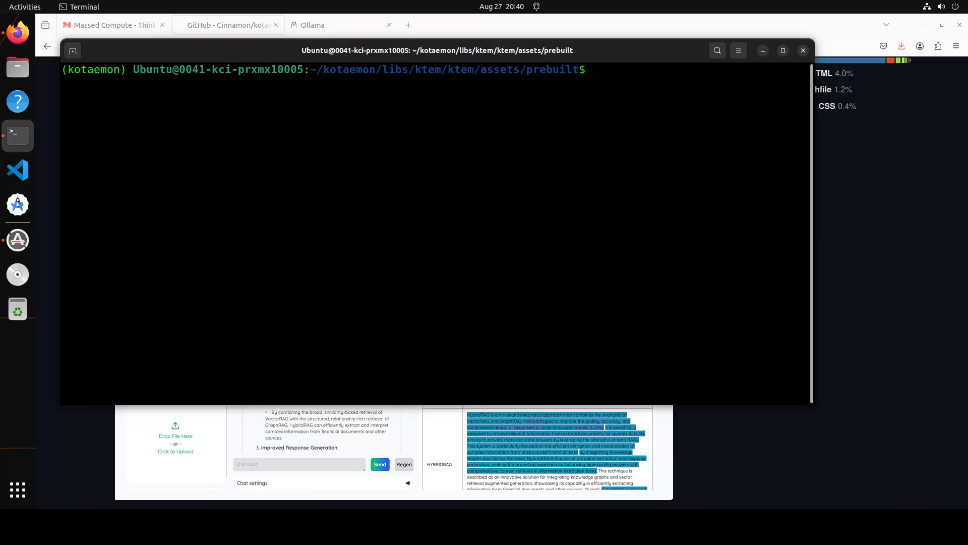
{"action": "type", "text": "wget https://github.com/mozilla/pdf.js/releases/download/v4.0.379/pdfjs-4.0.379-dist.zip"}
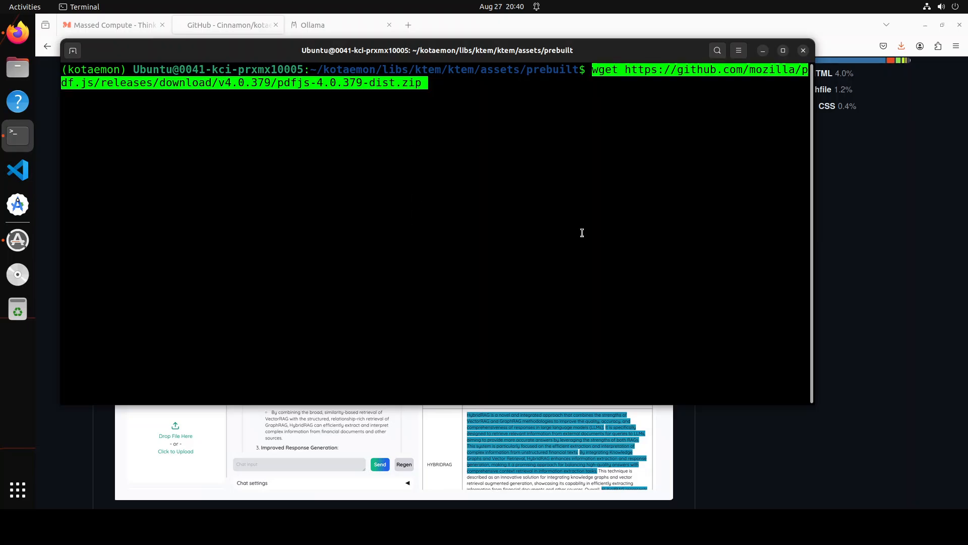
{"action": "mouse_move", "coordinate": [711, 248]}
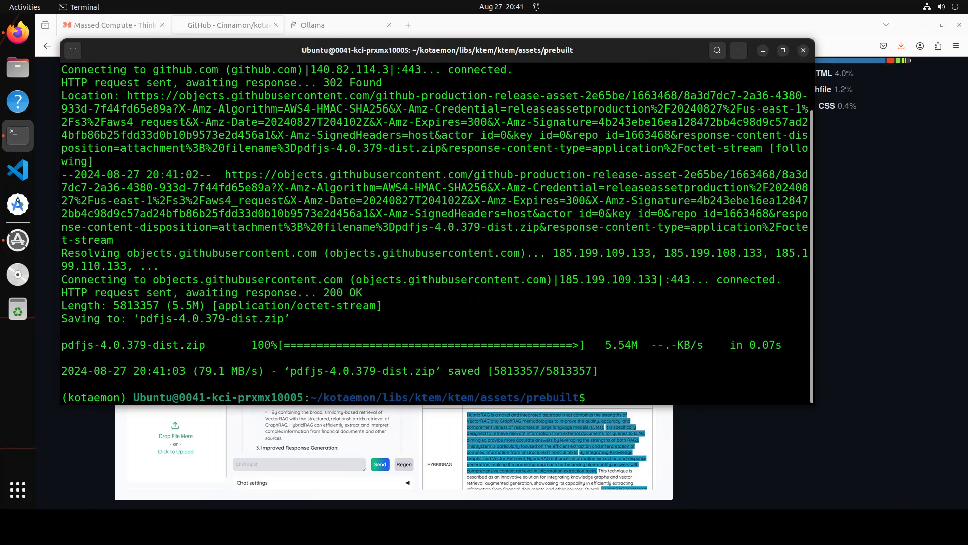
Verify the downloaded pdfjs-4.0.379-dist.zip with ls -ltr, unzip it, and cd back up.
{"action": "type", "text": "ls -ltr"}
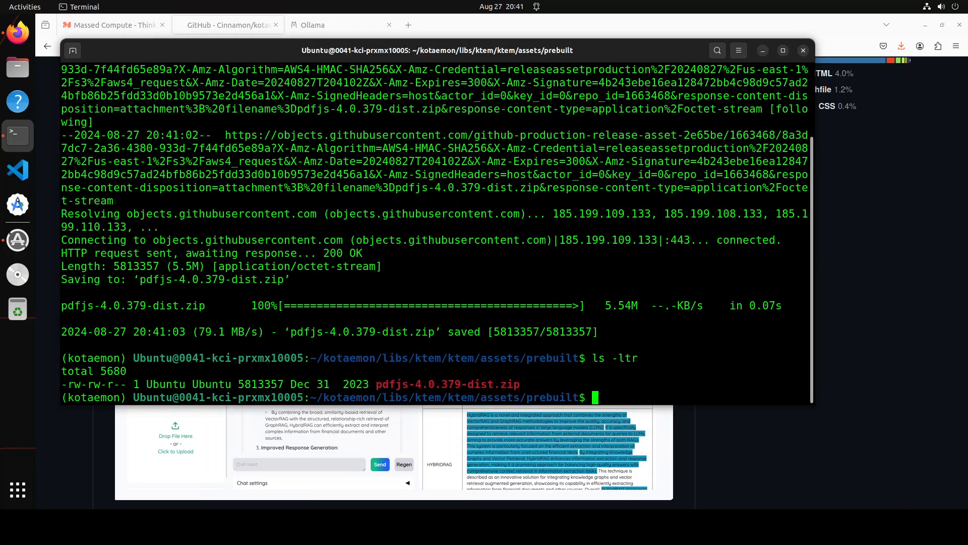
{"action": "type", "text": "unzip"}
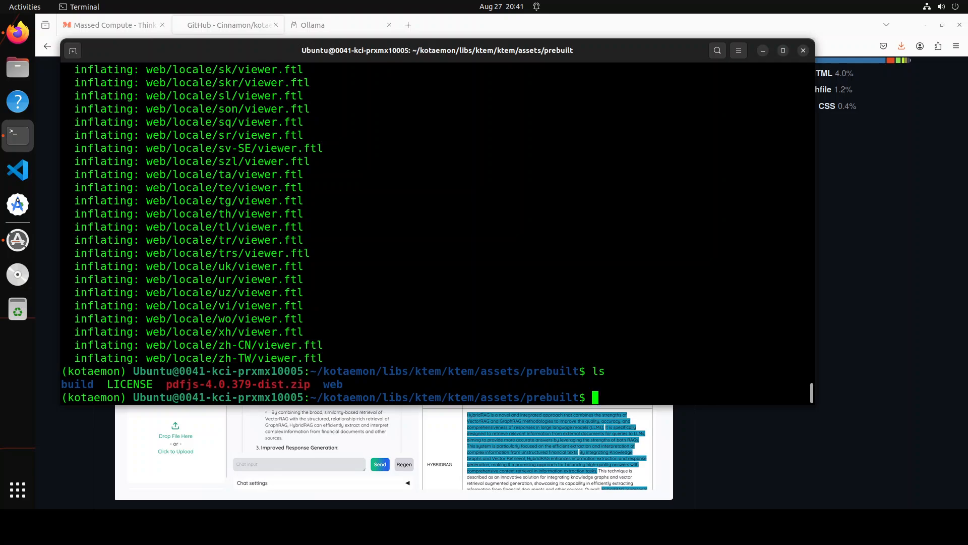
{"action": "type", "text": "cd .."}
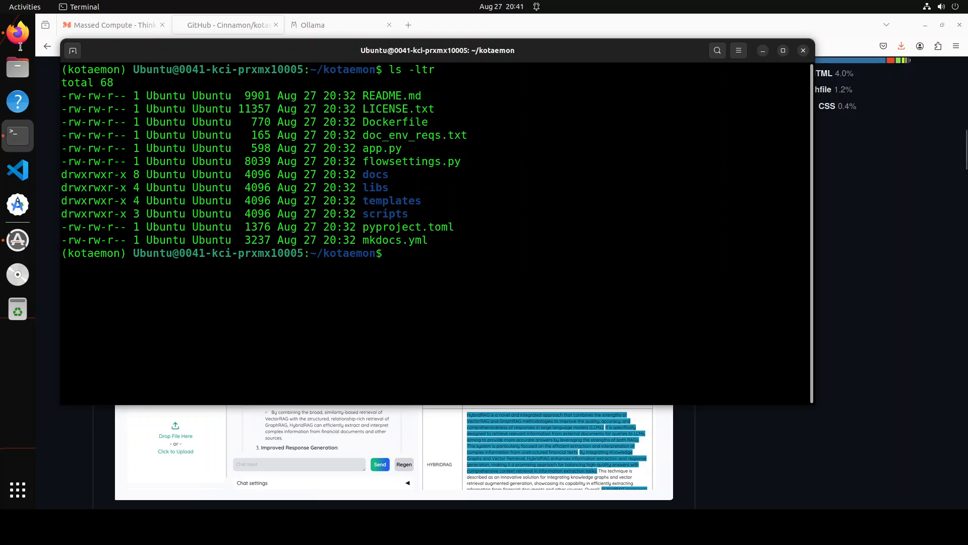
{"action": "mouse_move", "coordinate": [17, 31]}
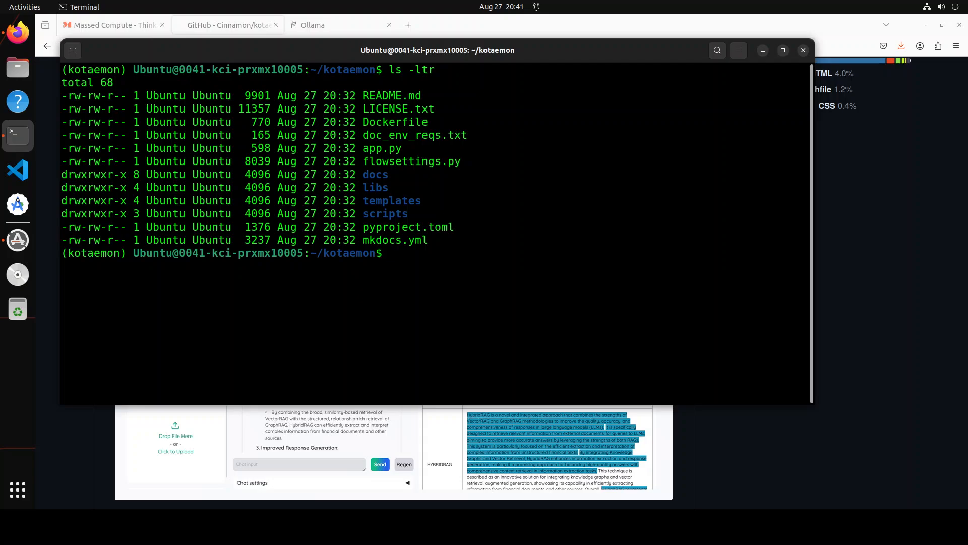
Launch the kotaemon app from the project root with python3 app.py.
{"action": "type", "text": "python3 app.py"}
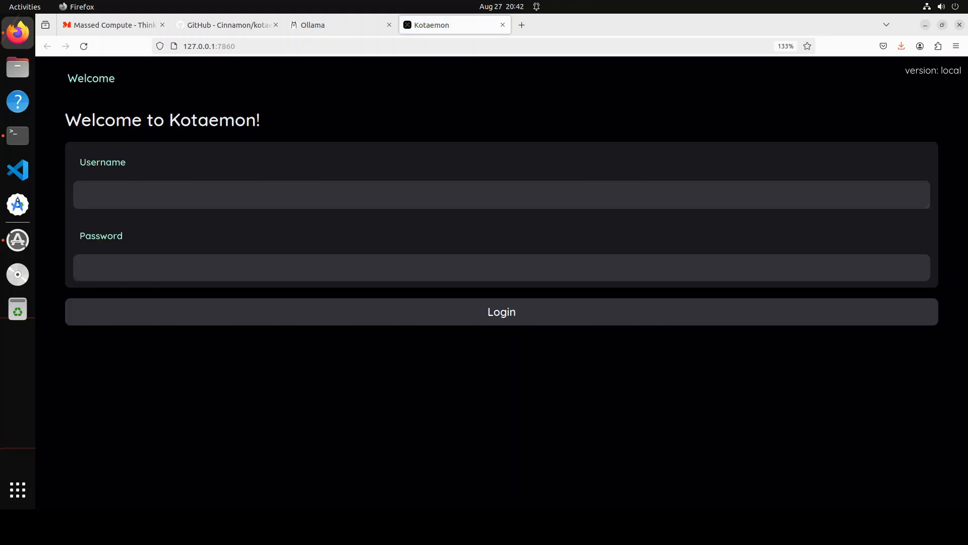
Log in on the Welcome to Kotaemon page to reach the Chat tab.
{"action": "left_click", "coordinate": [501, 311]}
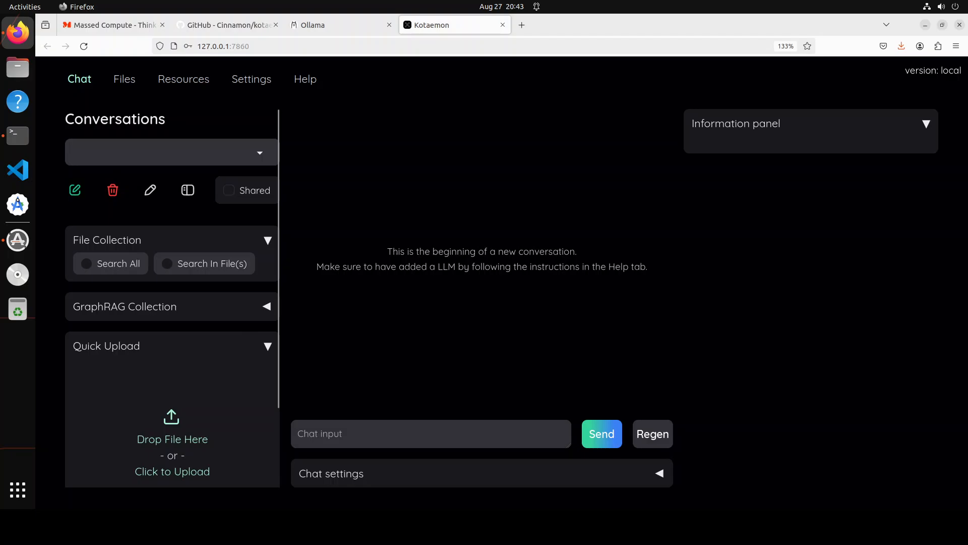
Quick-upload Home/myfiles/mypdf.pdf so kotaemon indexes it for chat.
{"action": "left_click", "coordinate": [171, 470]}
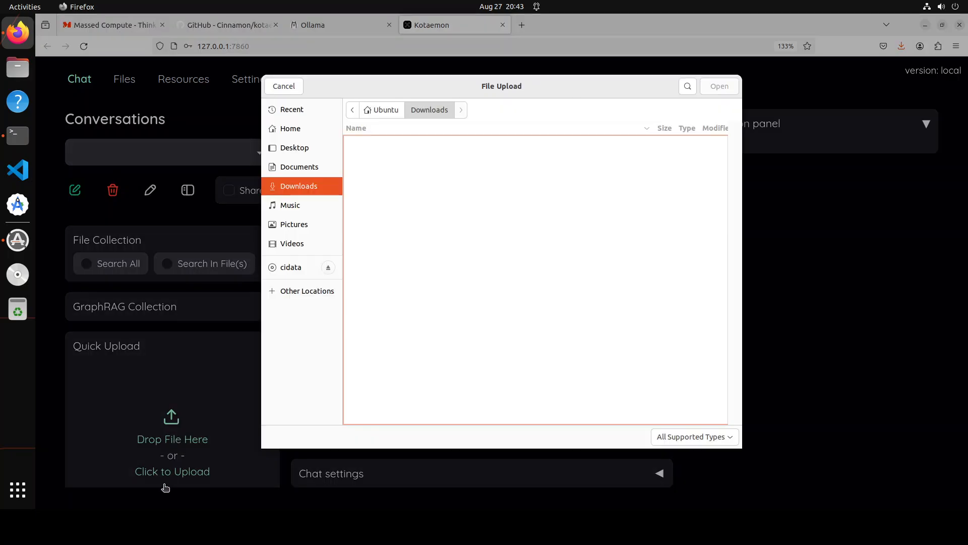
{"action": "left_click", "coordinate": [290, 130]}
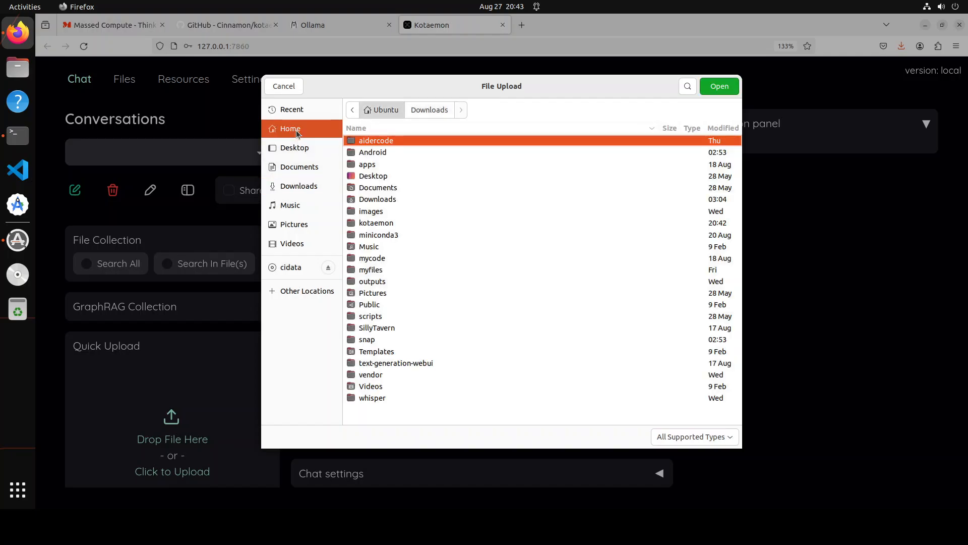
{"action": "double_click", "coordinate": [371, 269]}
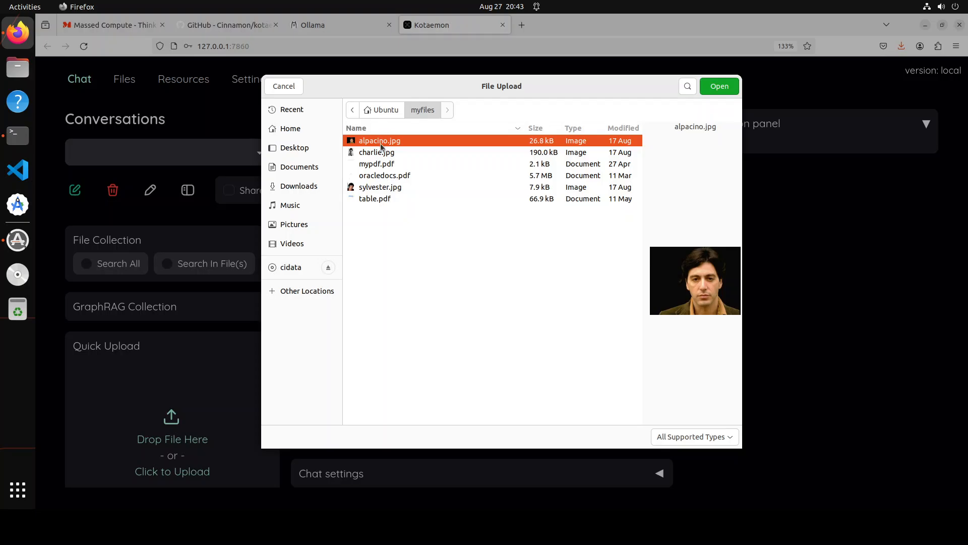
{"action": "left_click", "coordinate": [376, 164]}
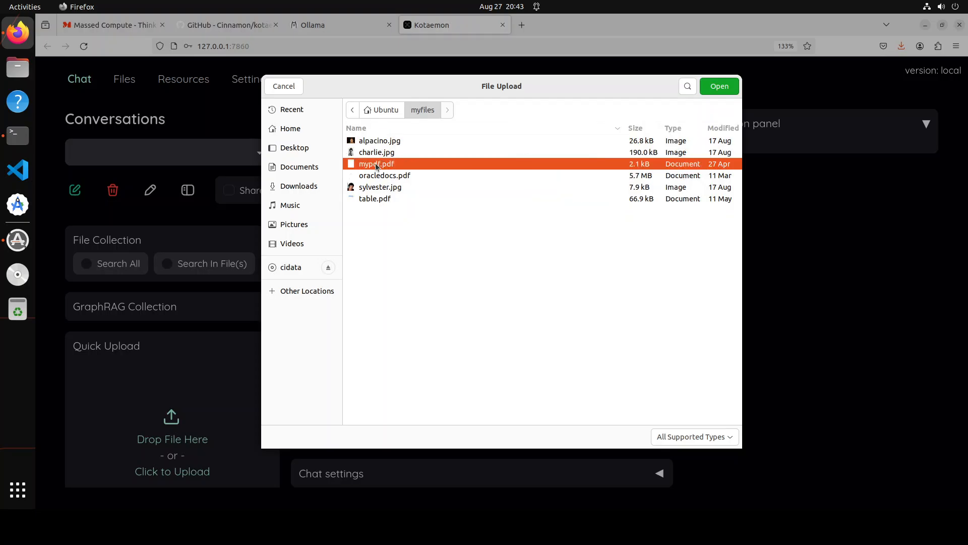
{"action": "left_click", "coordinate": [720, 86]}
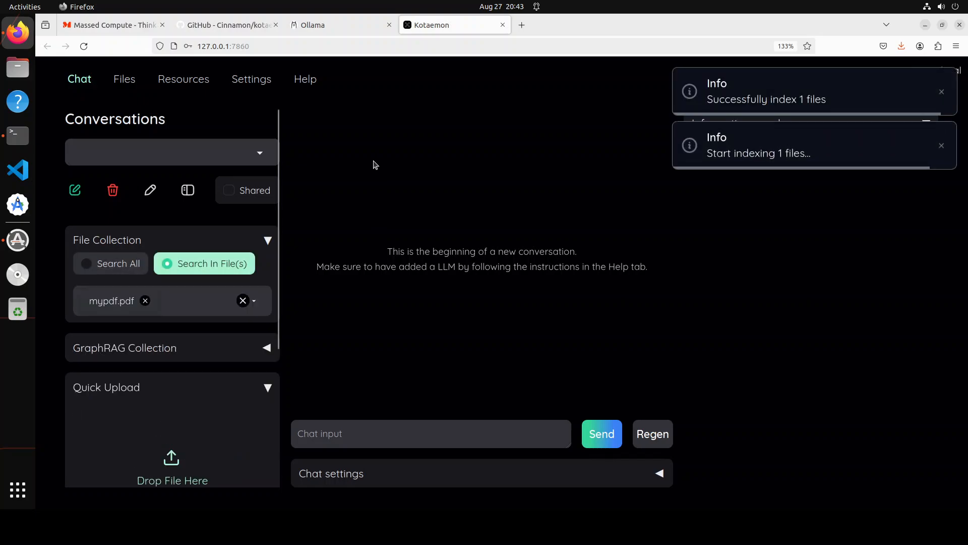
{"action": "mouse_move", "coordinate": [250, 377]}
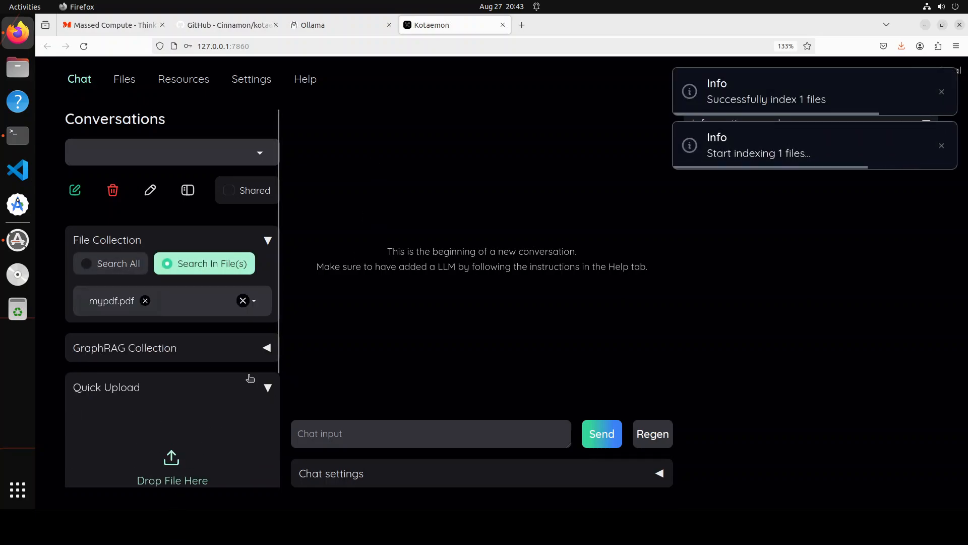
{"action": "mouse_move", "coordinate": [756, 174]}
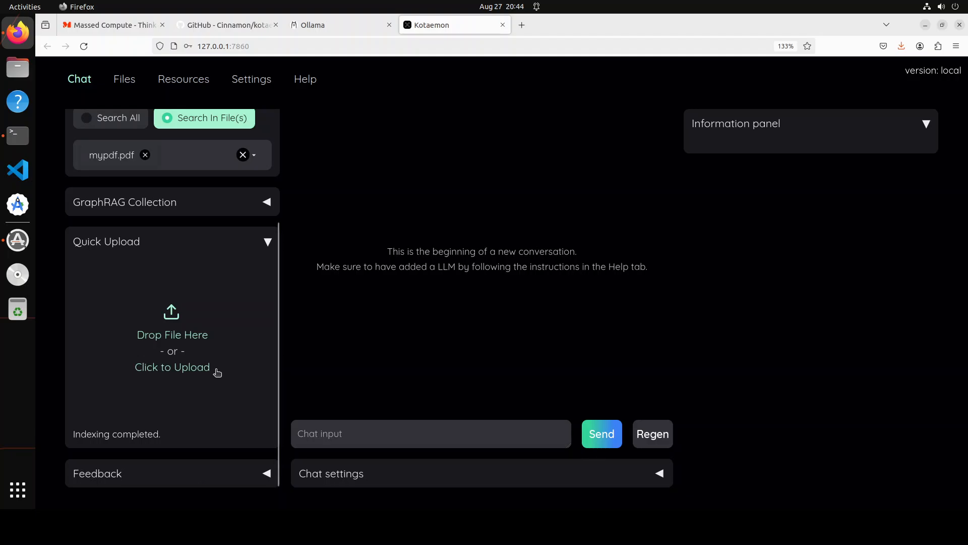
{"action": "mouse_move", "coordinate": [160, 446]}
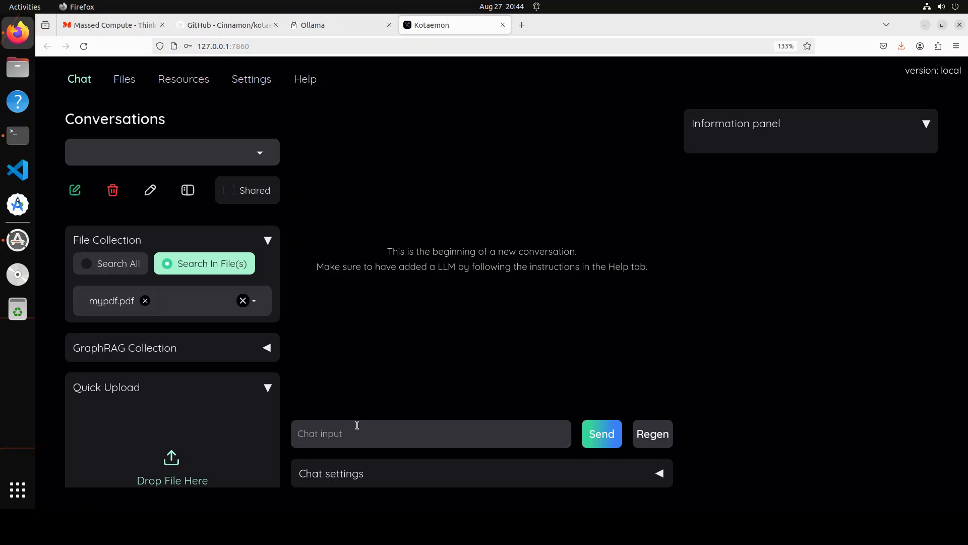
Ask "Who is Fahd Mirza?", view the cited answer, then check the Files tab listing mypdf.pdf.
{"action": "type", "text": "Who is Fahd Mirza?"}
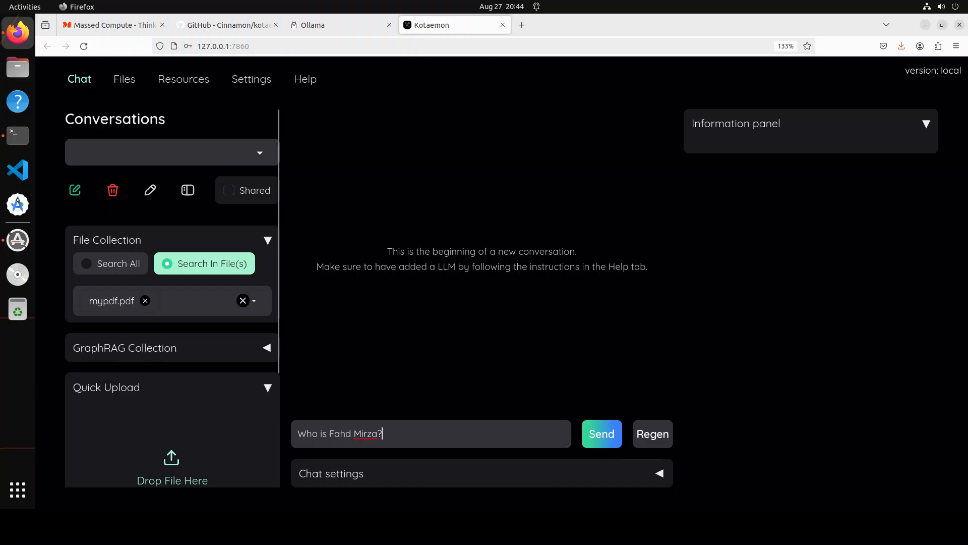
{"action": "left_click", "coordinate": [601, 434]}
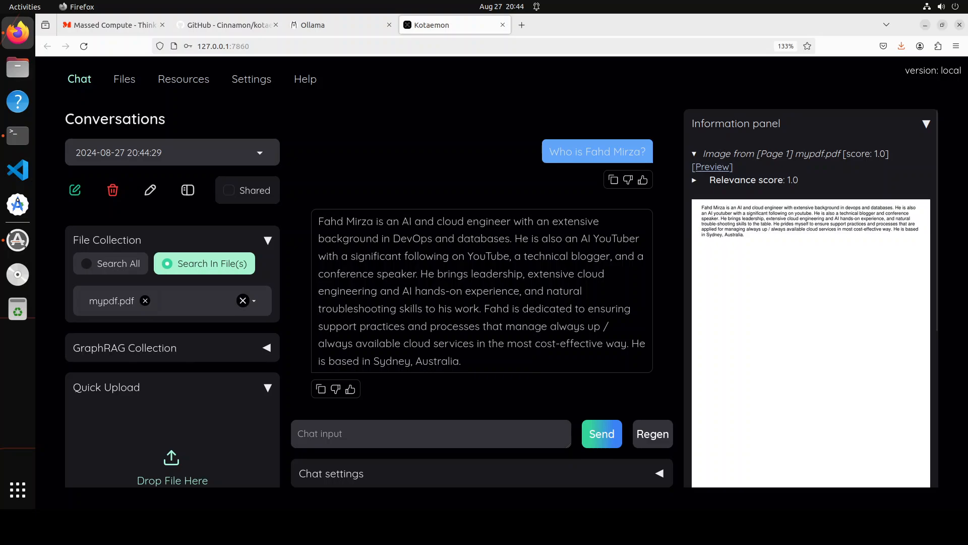
{"action": "left_click", "coordinate": [150, 190]}
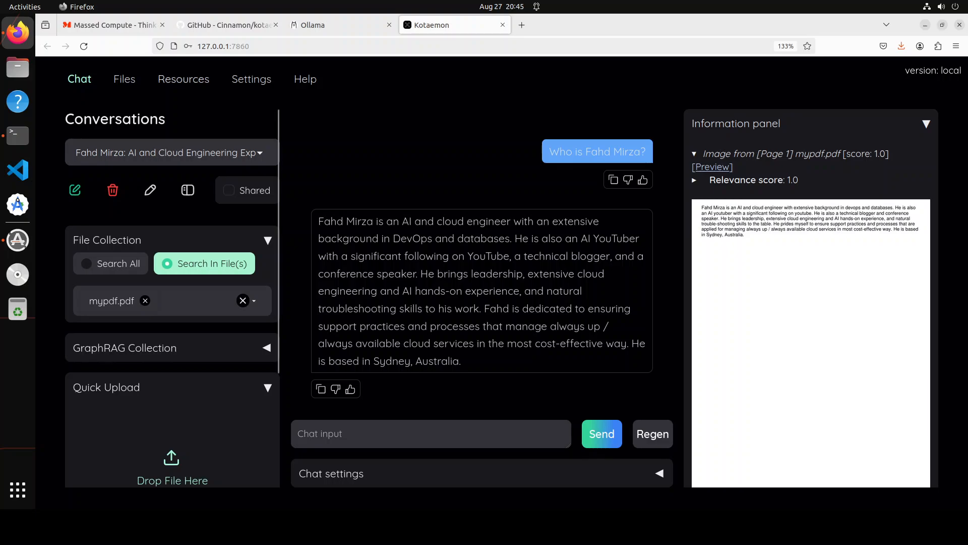
{"action": "left_click", "coordinate": [125, 79]}
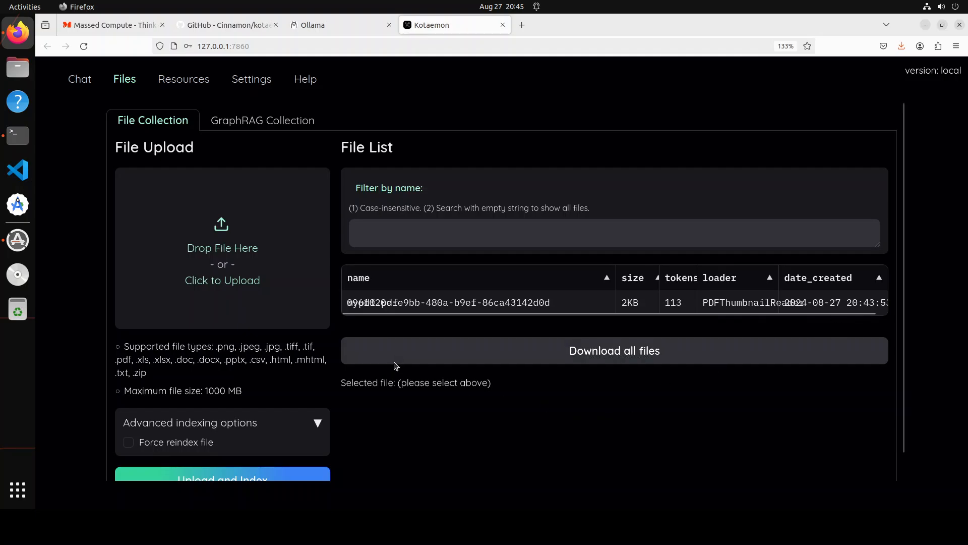
{"action": "mouse_move", "coordinate": [243, 347]}
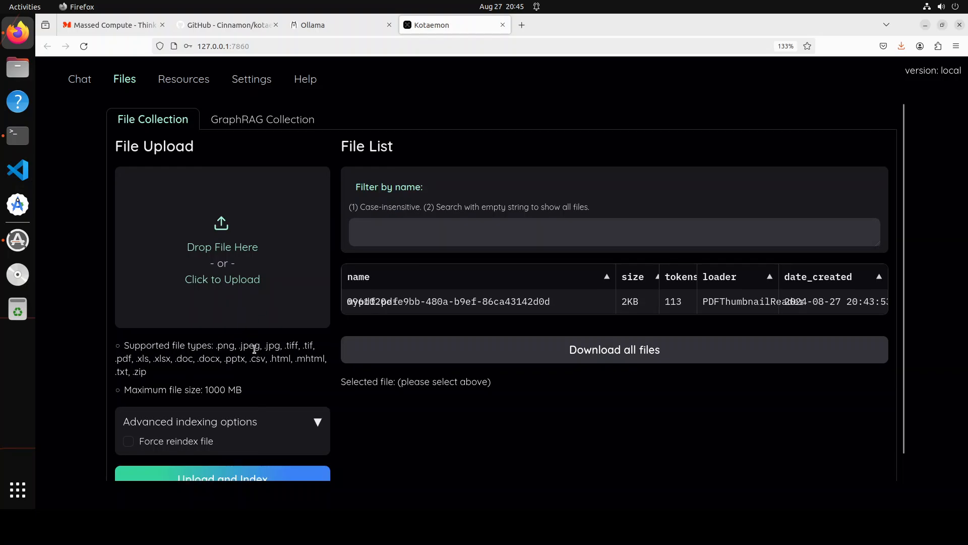
Scroll the Files page to reveal the full upload section beside the indexed 2KB PDF.
{"action": "scroll", "scroll_direction": "down", "scroll_amount": 3}
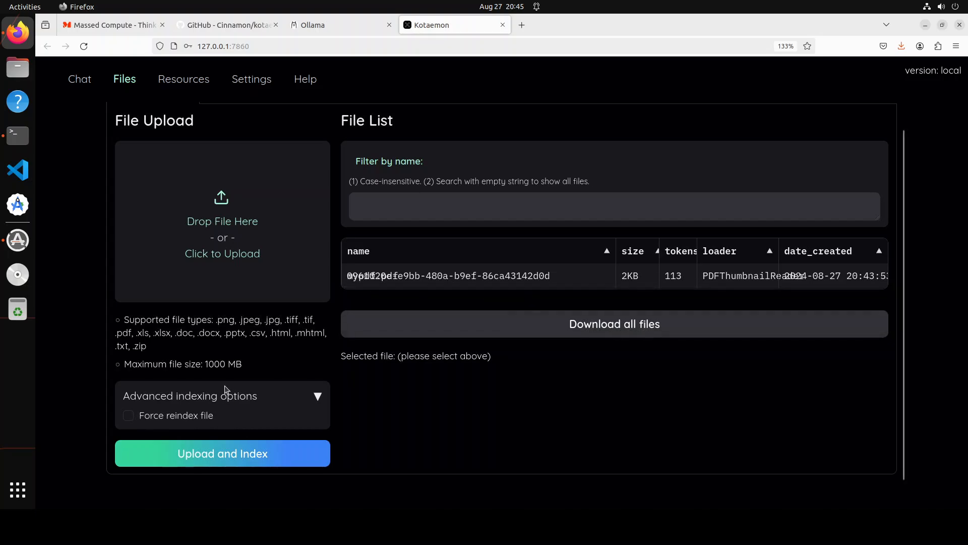
{"action": "mouse_move", "coordinate": [239, 344]}
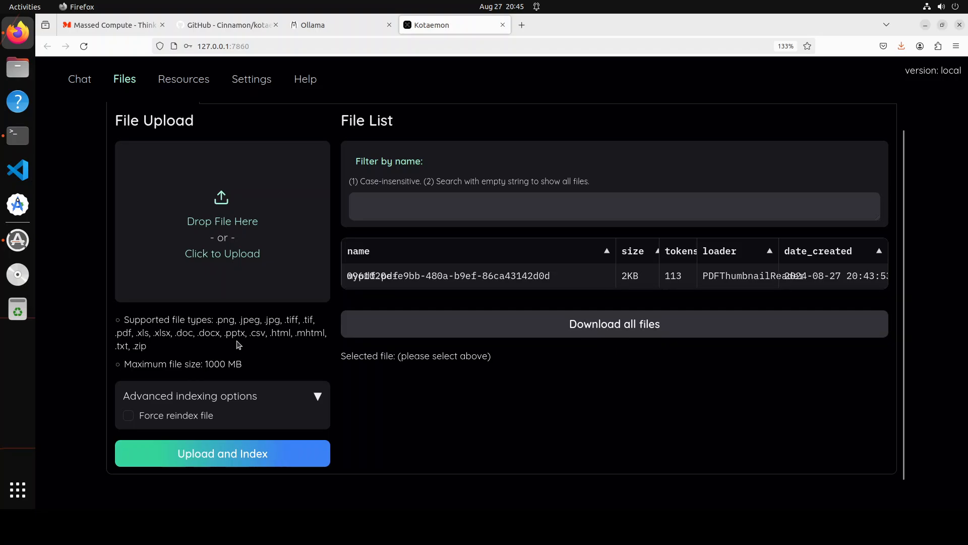
{"action": "mouse_move", "coordinate": [314, 329]}
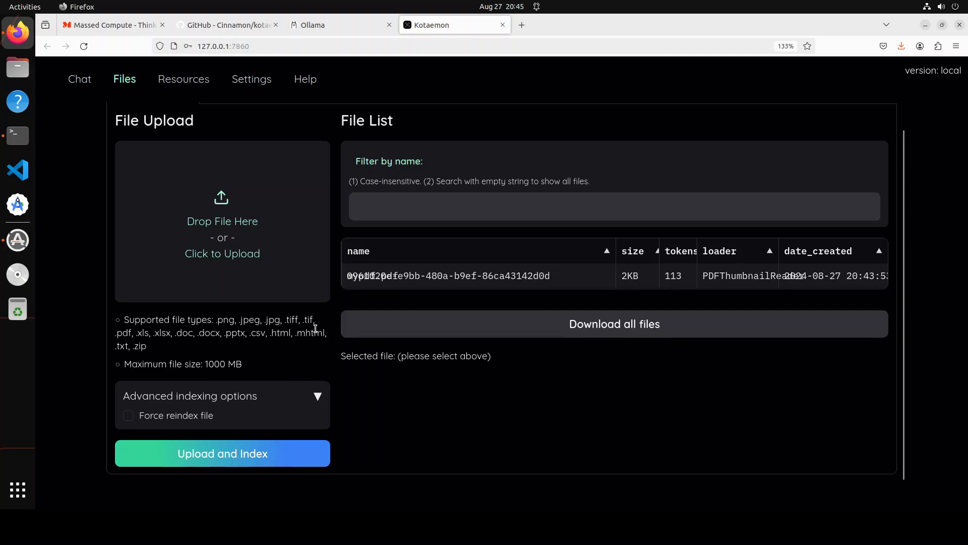
{"action": "mouse_move", "coordinate": [179, 86]}
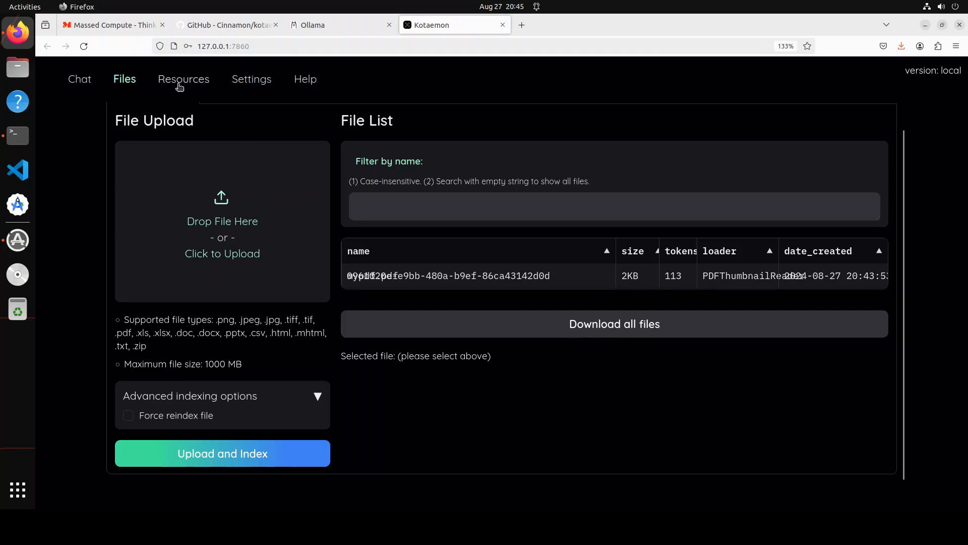
Review the index collections and the LLM list (openai, ollama), including the Add LLM form.
{"action": "left_click", "coordinate": [184, 78]}
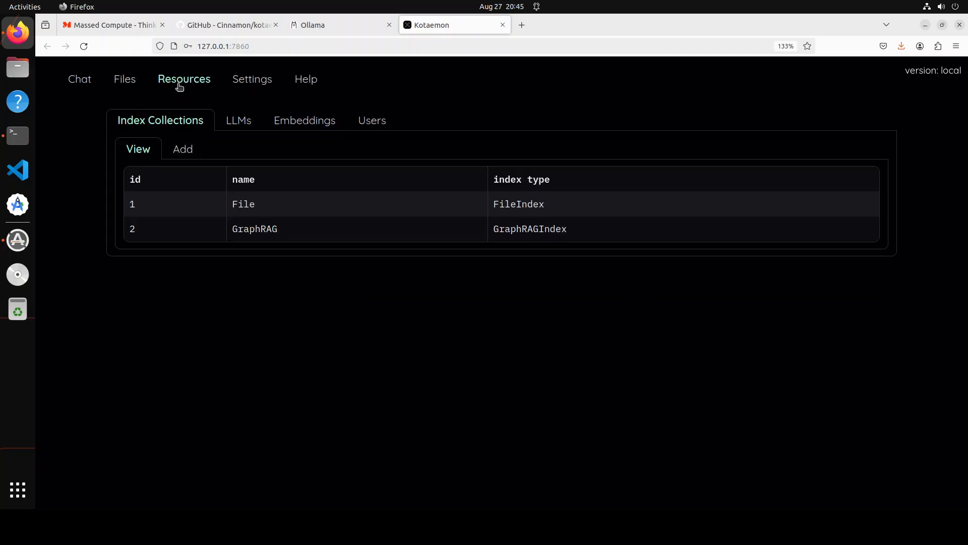
{"action": "mouse_move", "coordinate": [333, 240]}
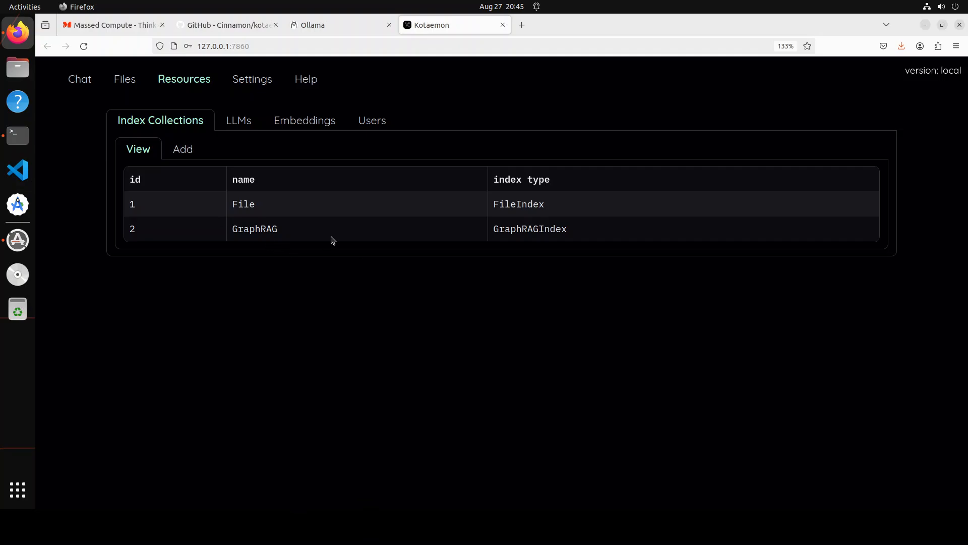
{"action": "mouse_move", "coordinate": [269, 145]}
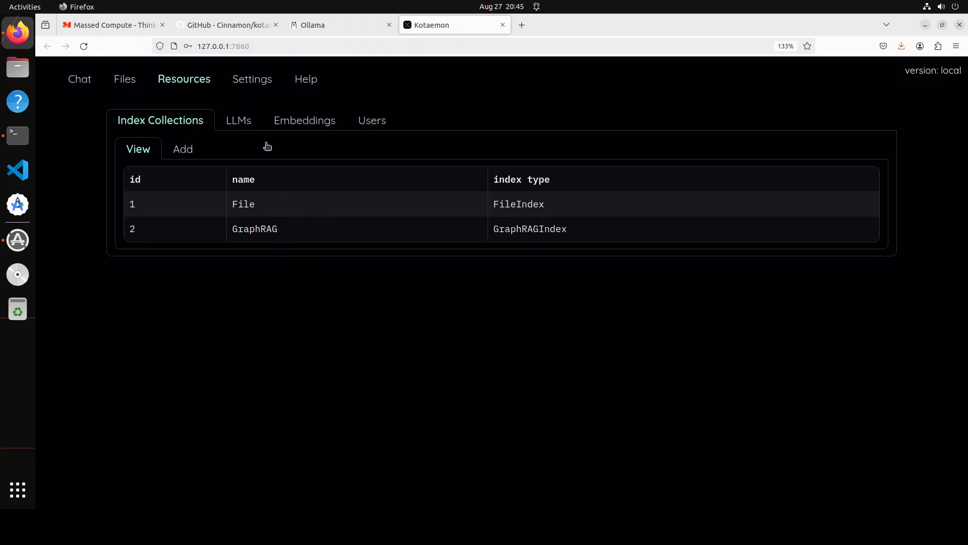
{"action": "left_click", "coordinate": [236, 120]}
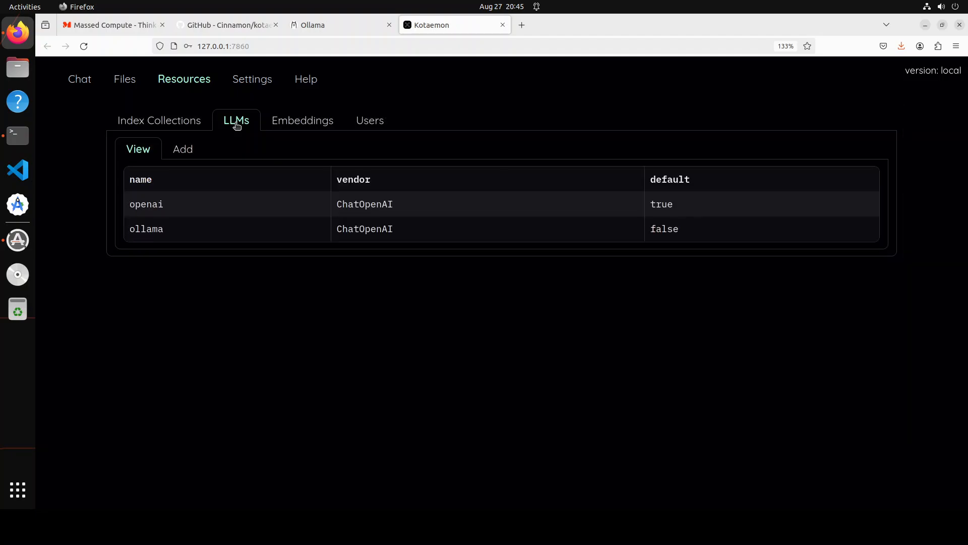
{"action": "mouse_move", "coordinate": [176, 238]}
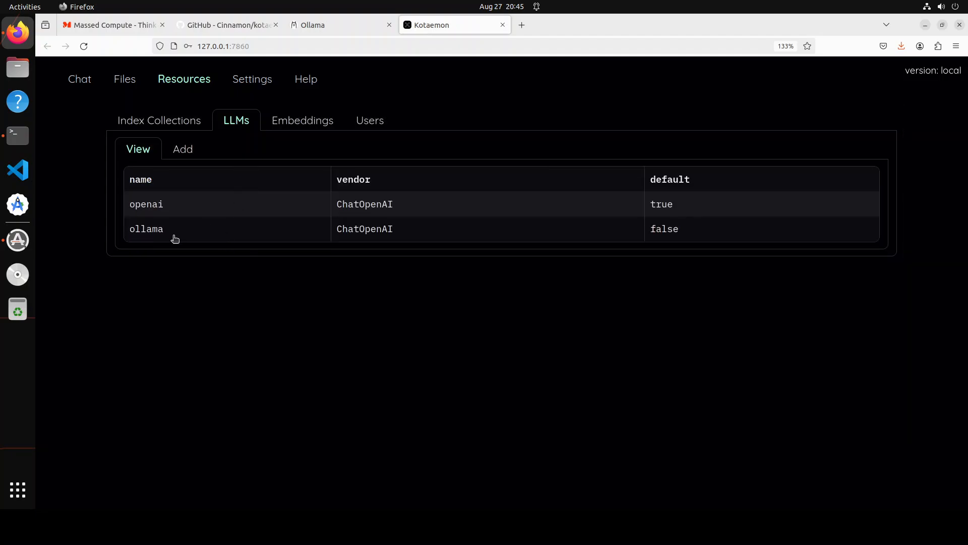
{"action": "mouse_move", "coordinate": [660, 242]}
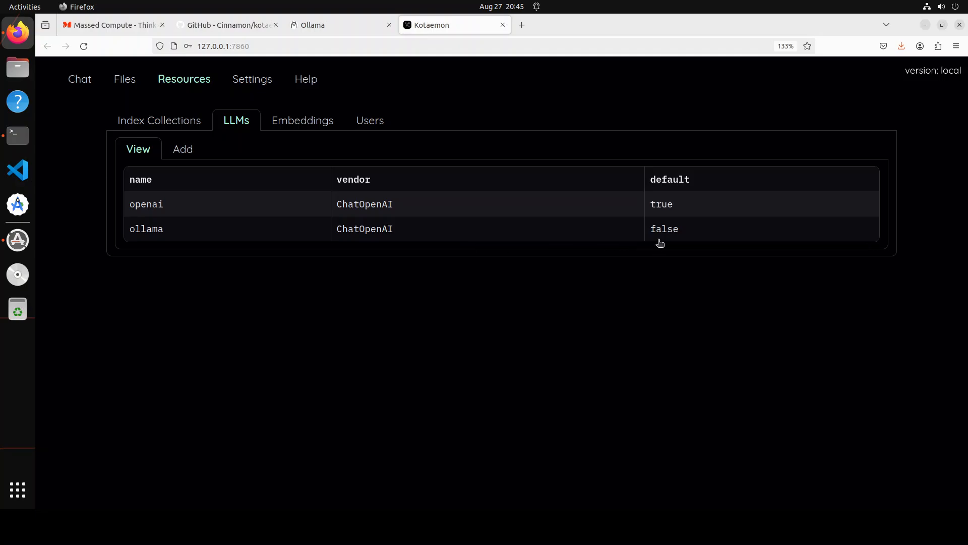
{"action": "mouse_move", "coordinate": [320, 198]}
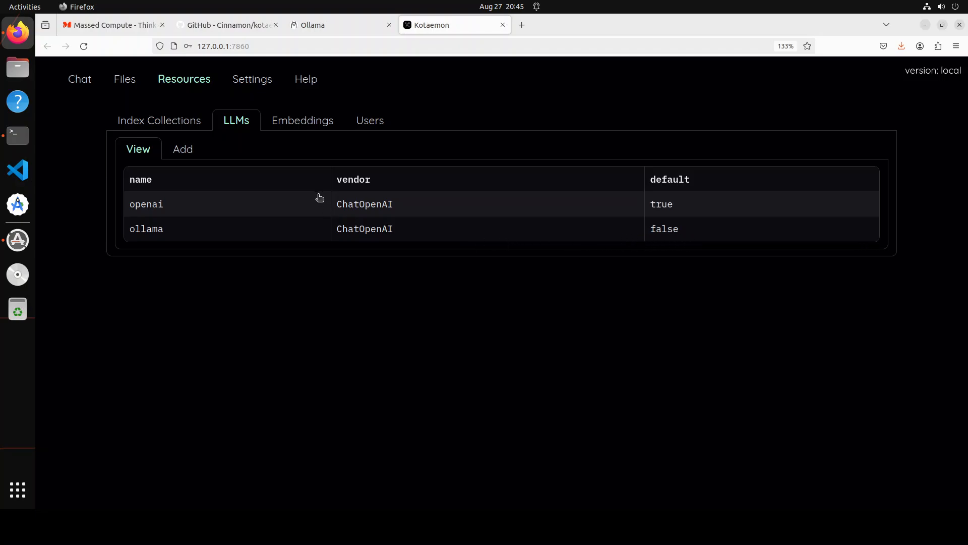
{"action": "left_click", "coordinate": [183, 149]}
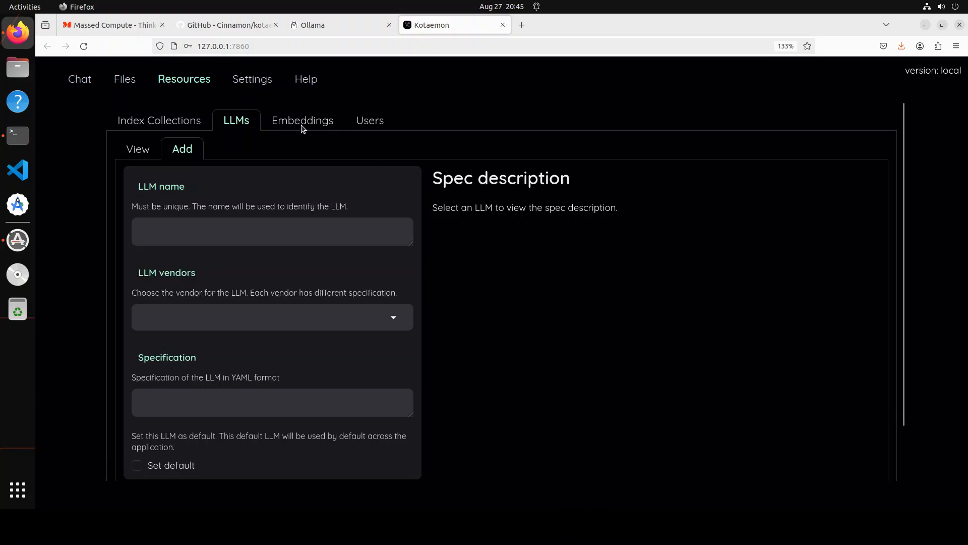
Review the embedding models (including local-bge-en) and the single admin user.
{"action": "left_click", "coordinate": [303, 120]}
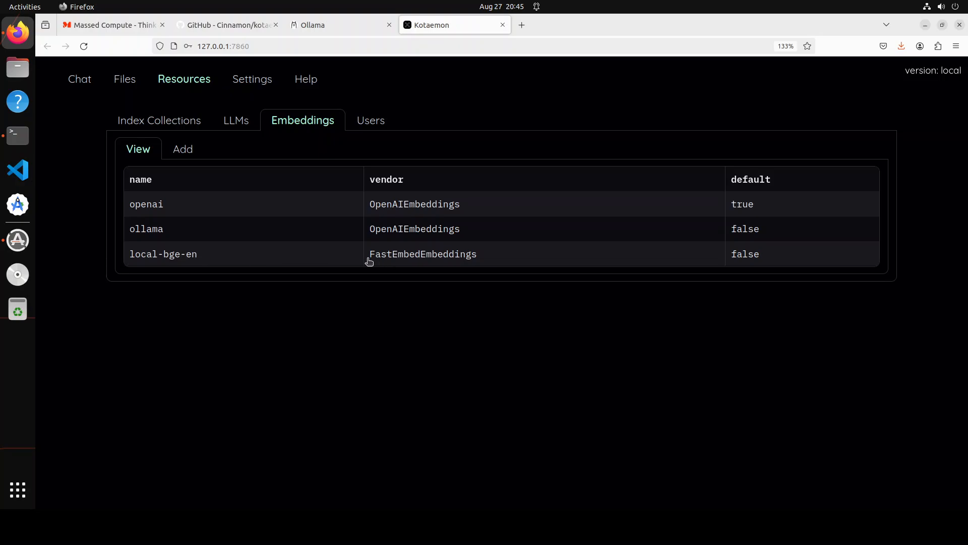
{"action": "mouse_move", "coordinate": [497, 259]}
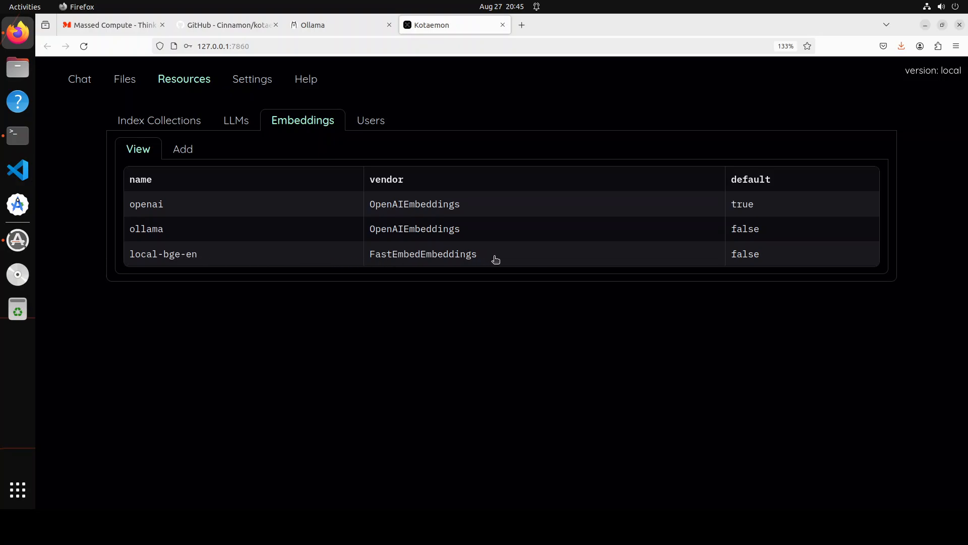
{"action": "mouse_move", "coordinate": [573, 273]}
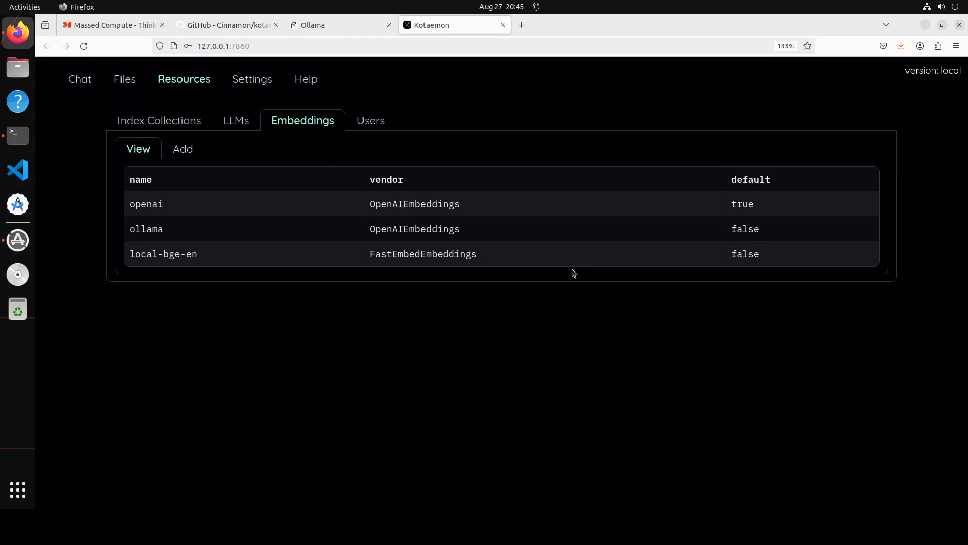
{"action": "left_click", "coordinate": [369, 120]}
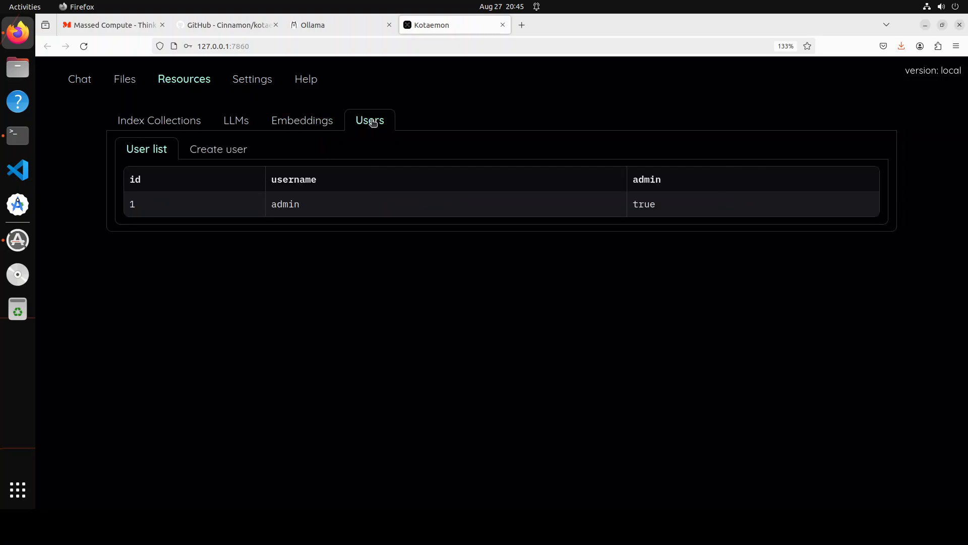
{"action": "mouse_move", "coordinate": [310, 215]}
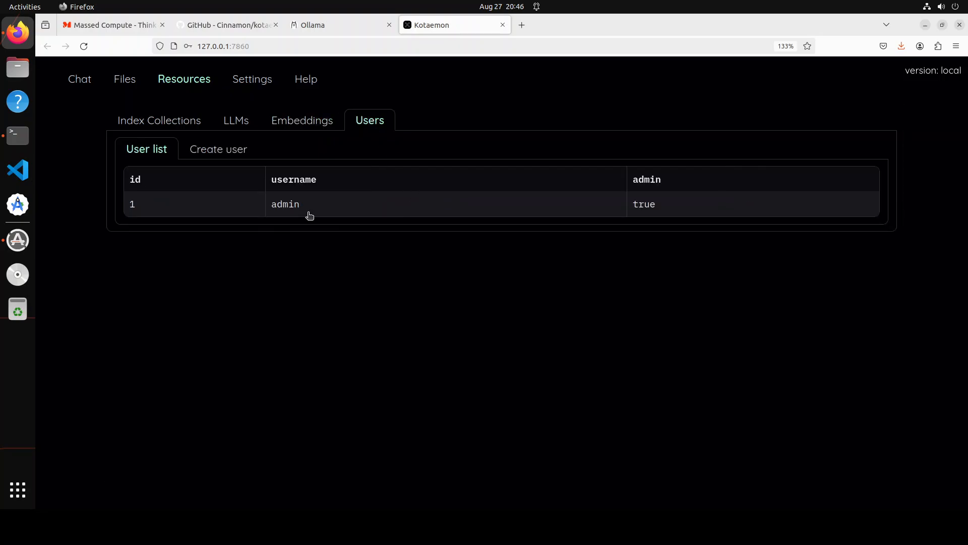
{"action": "mouse_move", "coordinate": [593, 238]}
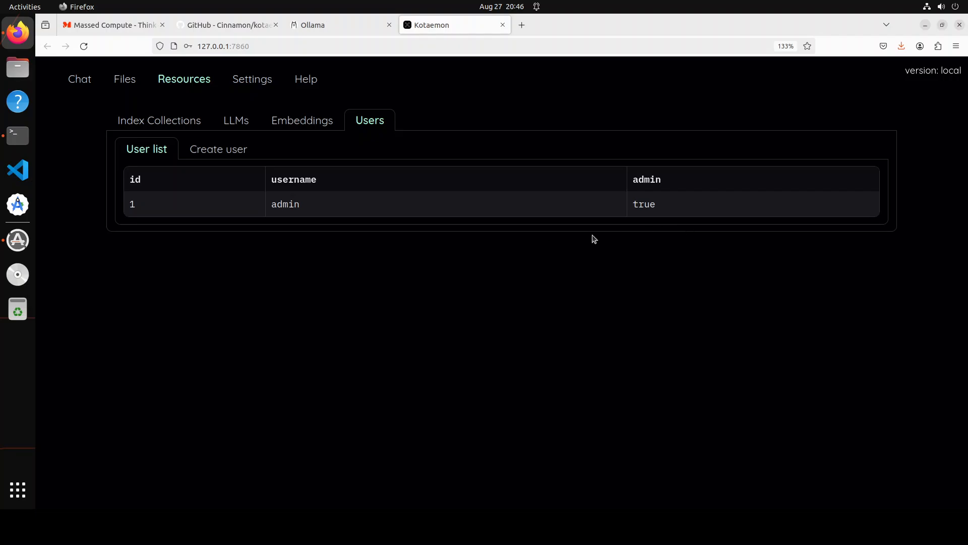
{"action": "mouse_move", "coordinate": [246, 80]}
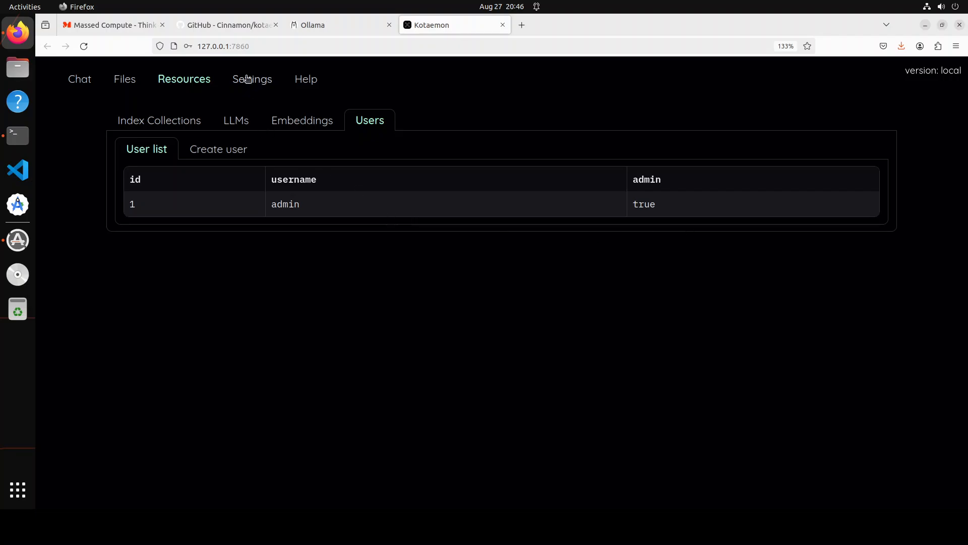
Reach the retrieval settings, keeping the default open-source file loader with ollama scoring relevance.
{"action": "left_click", "coordinate": [252, 78]}
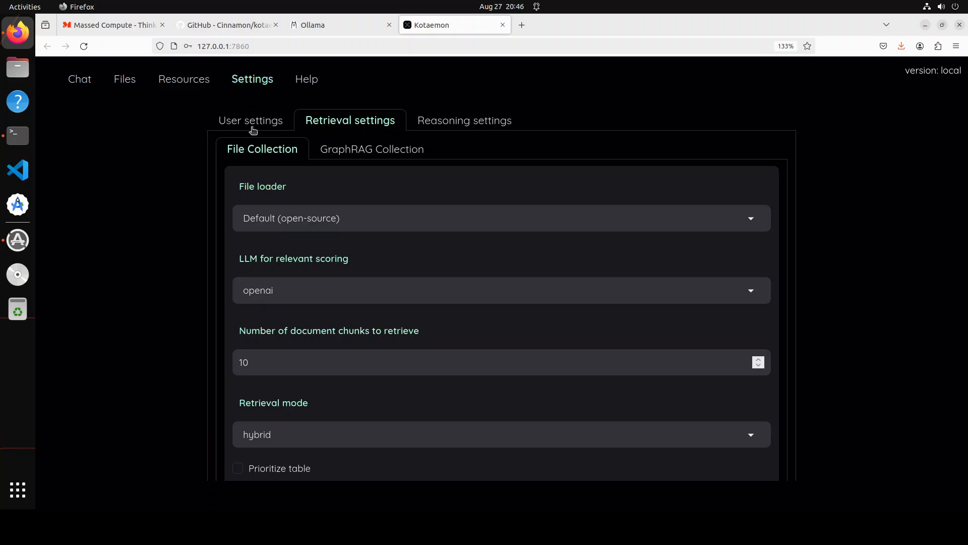
{"action": "left_click", "coordinate": [250, 121]}
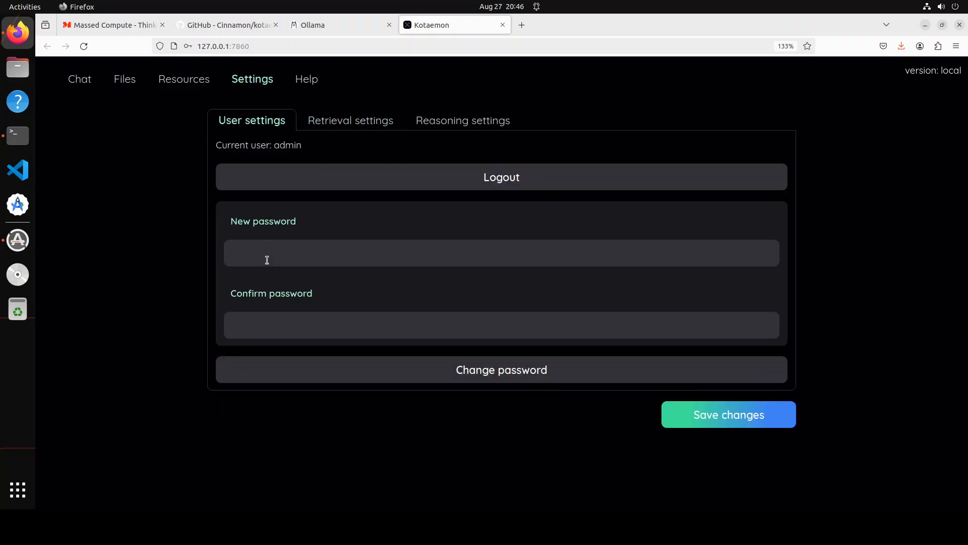
{"action": "mouse_move", "coordinate": [402, 313]}
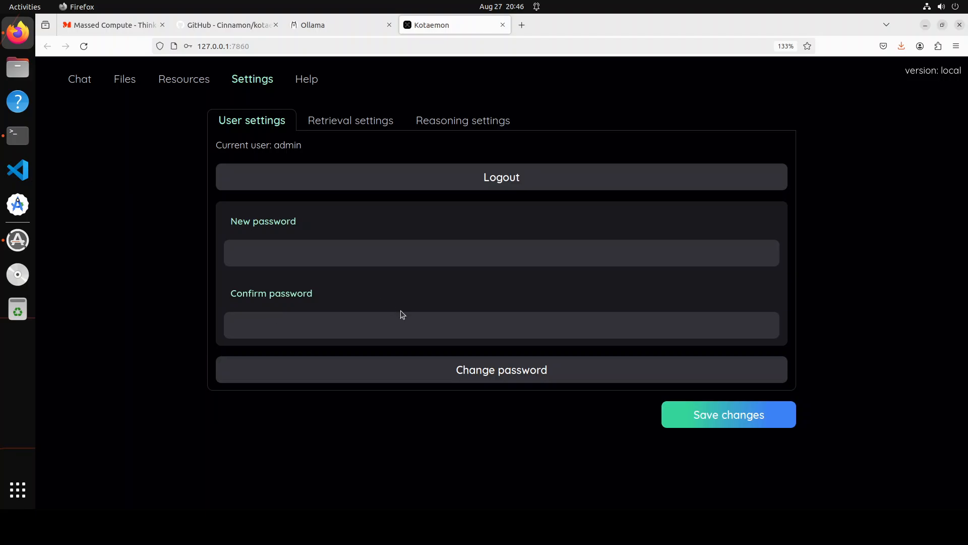
{"action": "left_click", "coordinate": [350, 120]}
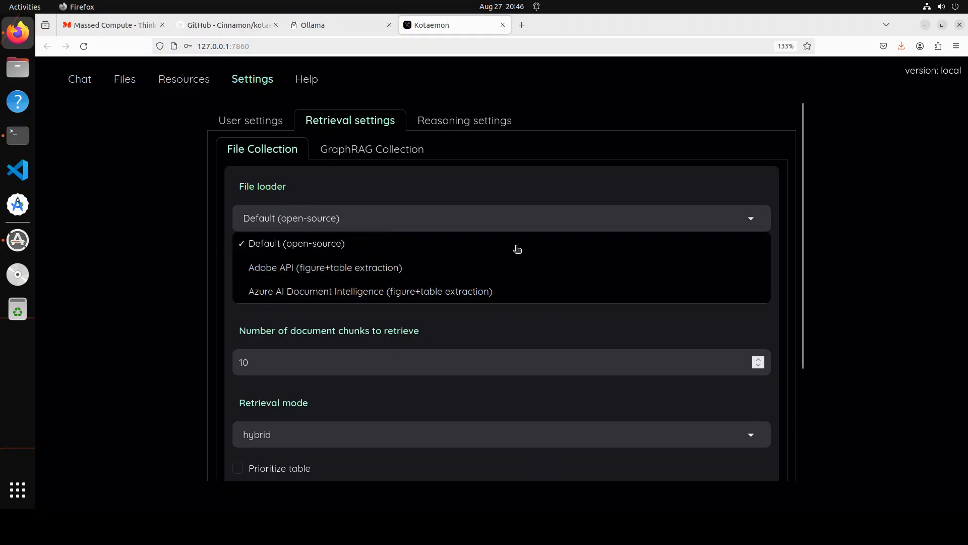
{"action": "left_click", "coordinate": [296, 243]}
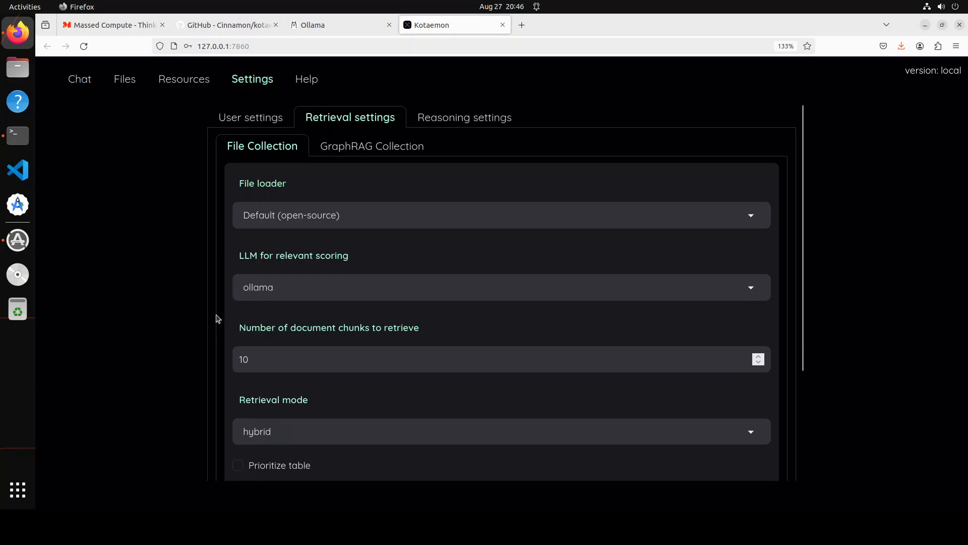
Save the retrieval settings with hybrid mode, reranking and LLM scoring, briefly checking the Ollama site.
{"action": "scroll", "scroll_direction": "down", "scroll_amount": 3}
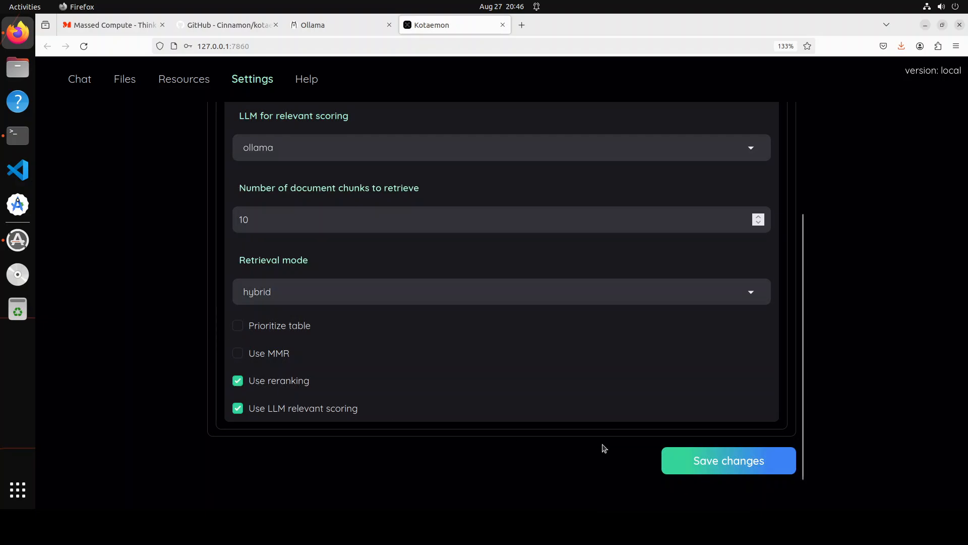
{"action": "left_click", "coordinate": [728, 460]}
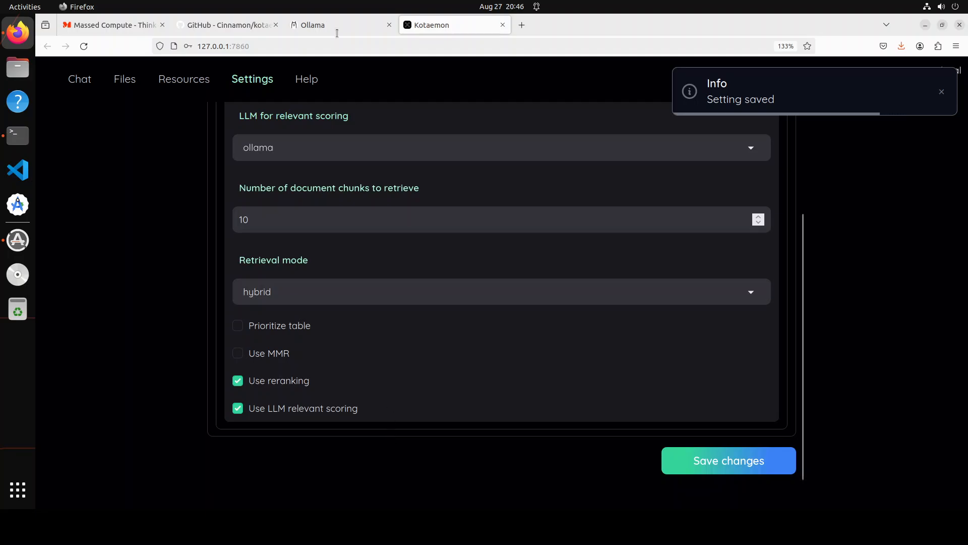
{"action": "left_click", "coordinate": [331, 24]}
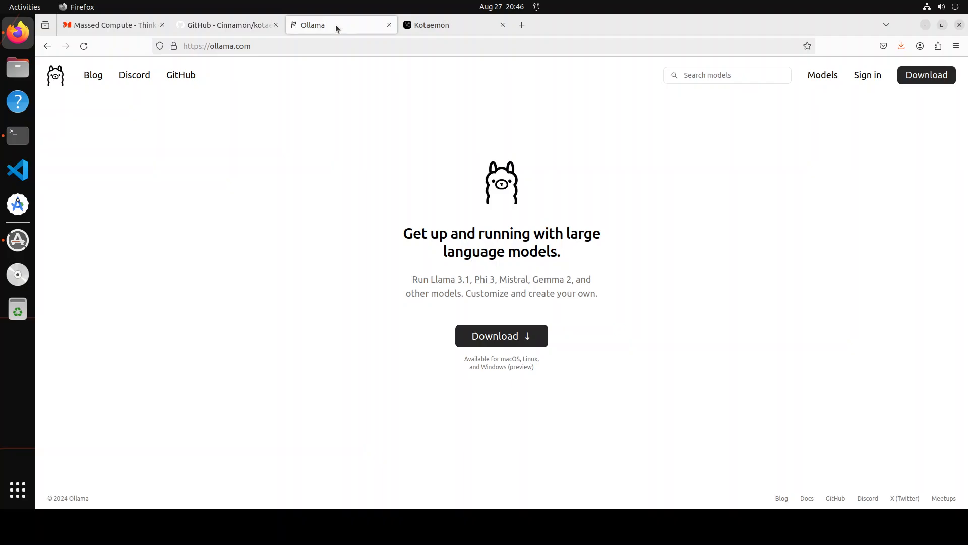
{"action": "mouse_move", "coordinate": [345, 28]}
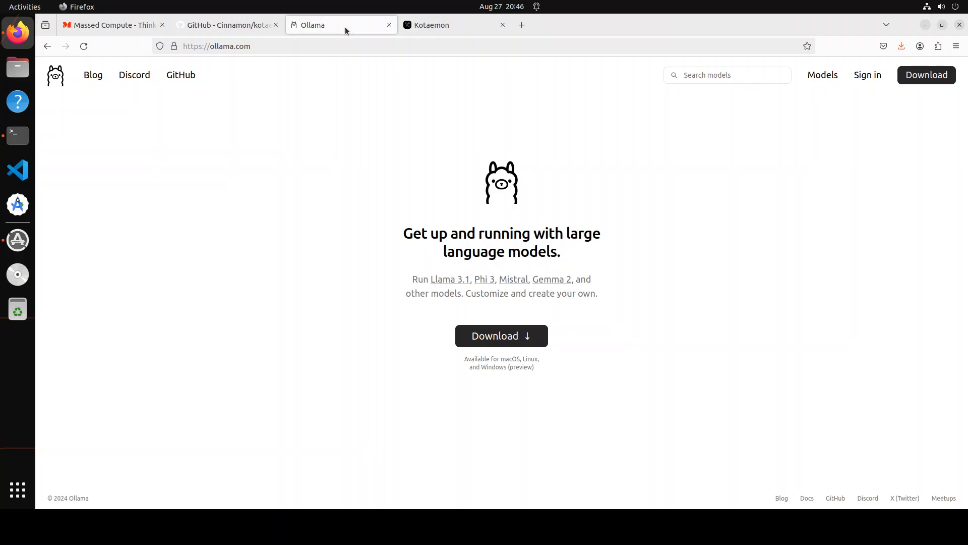
{"action": "left_click", "coordinate": [432, 24]}
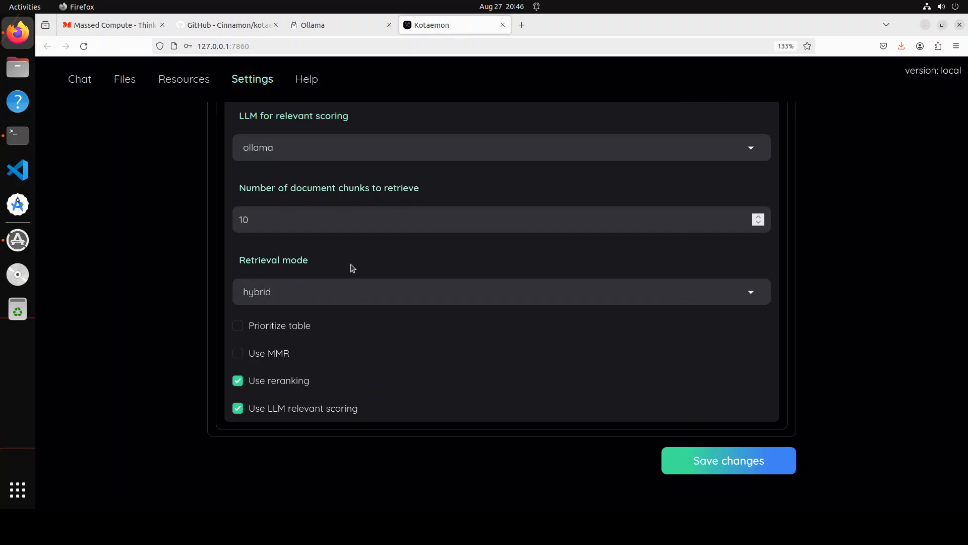
Run ollama list in a new terminal showing nomic-embed-text, mxbai-embed-large and llama3.1, then return to Kotaemon.
{"action": "right_click", "coordinate": [17, 135]}
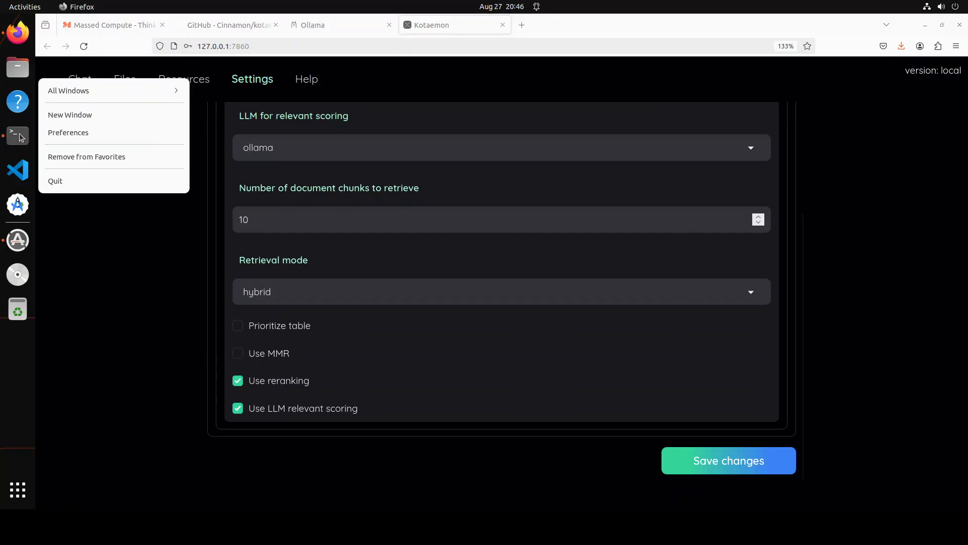
{"action": "left_click", "coordinate": [18, 135]}
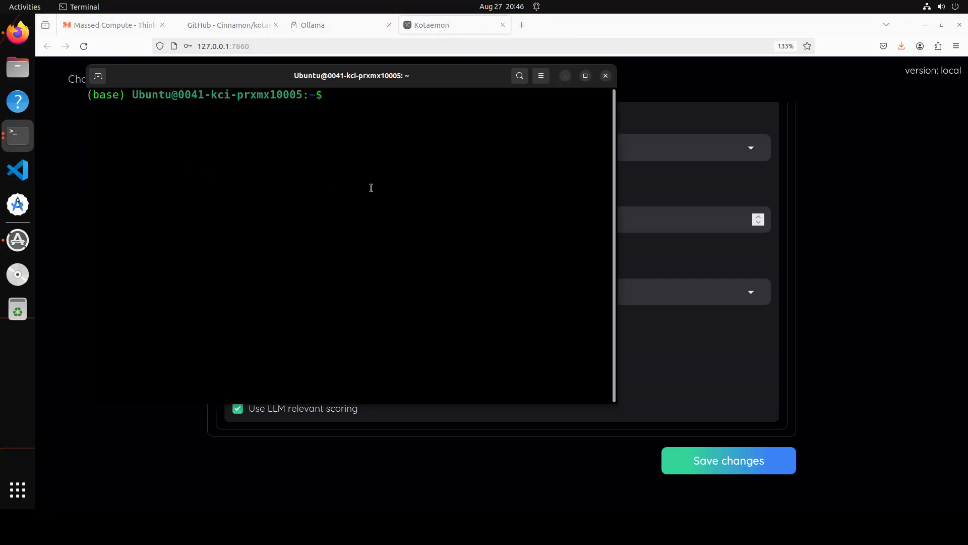
{"action": "type", "text": "ollama list"}
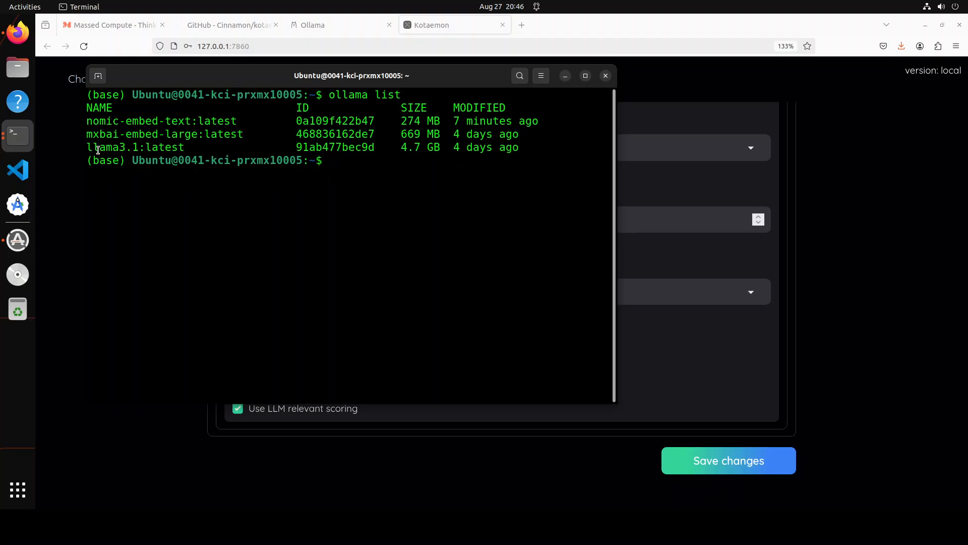
{"action": "mouse_move", "coordinate": [226, 152]}
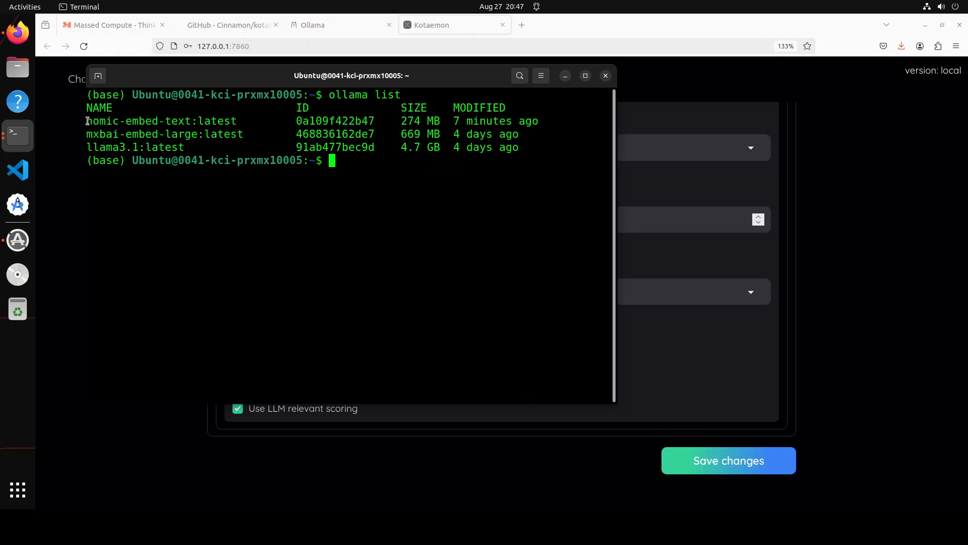
{"action": "double_click", "coordinate": [139, 121]}
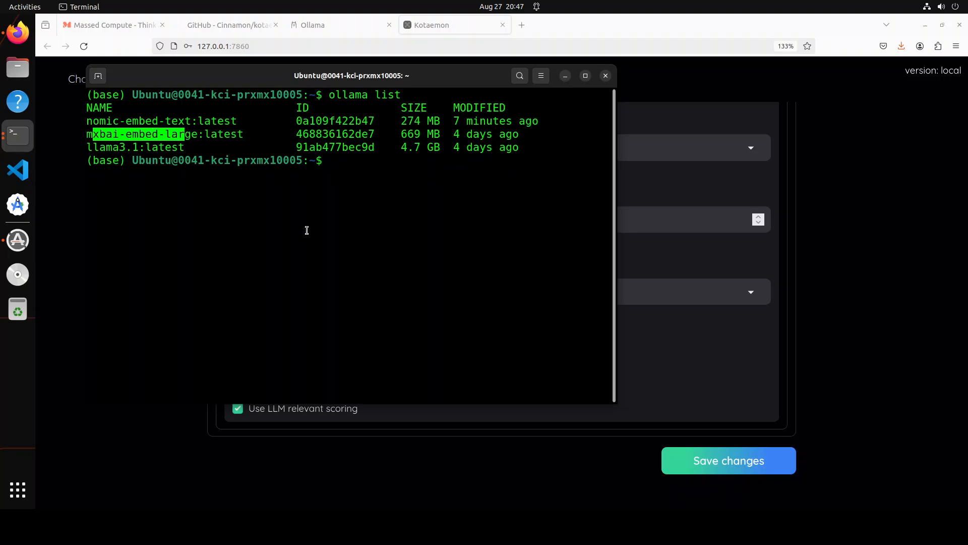
{"action": "mouse_move", "coordinate": [668, 96]}
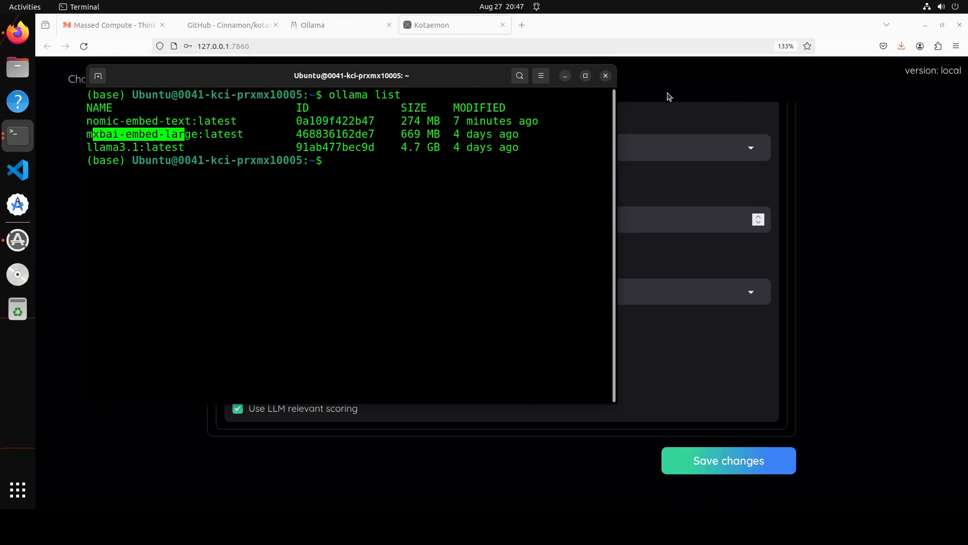
{"action": "left_click", "coordinate": [605, 75]}
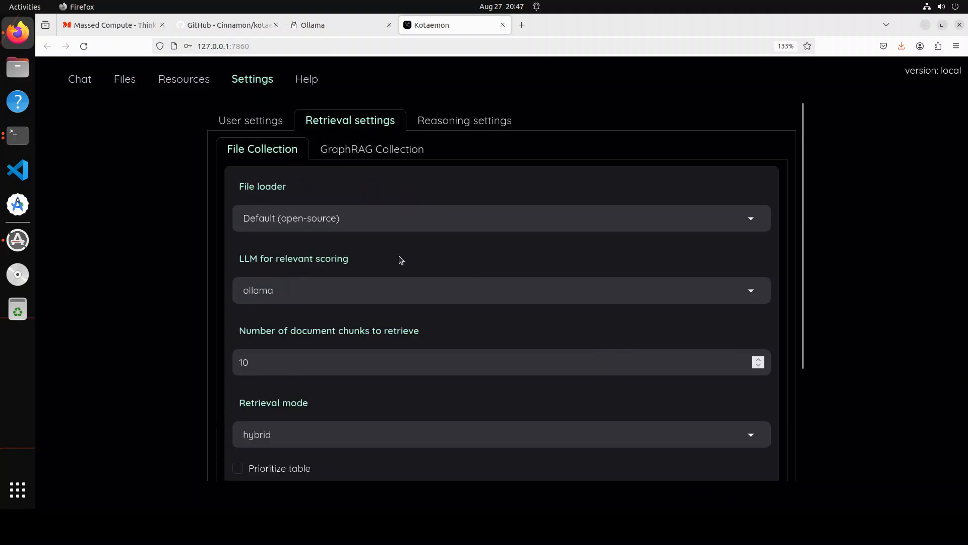
Show GraphRAG Collection retrieval settings, keeping the default file loader and 'local' search type.
{"action": "left_click", "coordinate": [371, 150]}
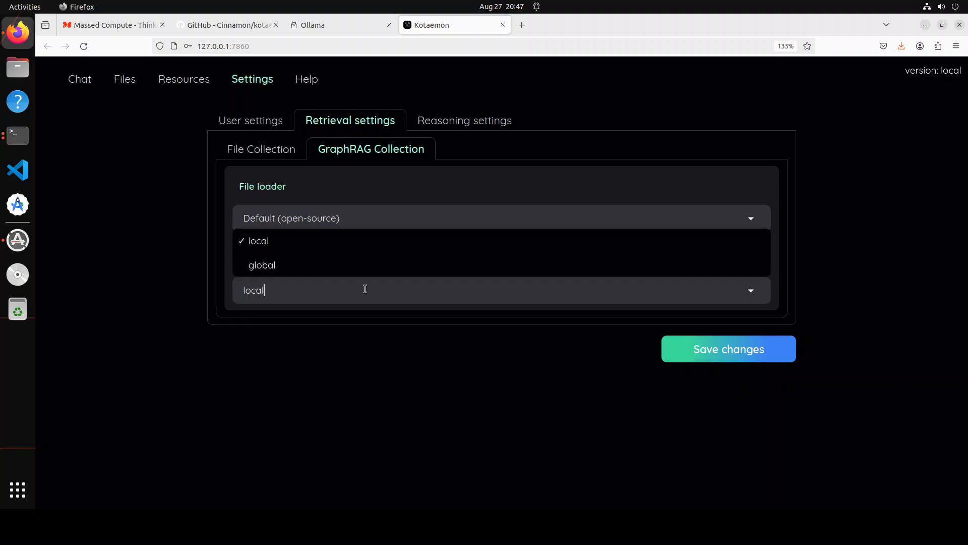
{"action": "mouse_move", "coordinate": [339, 243]}
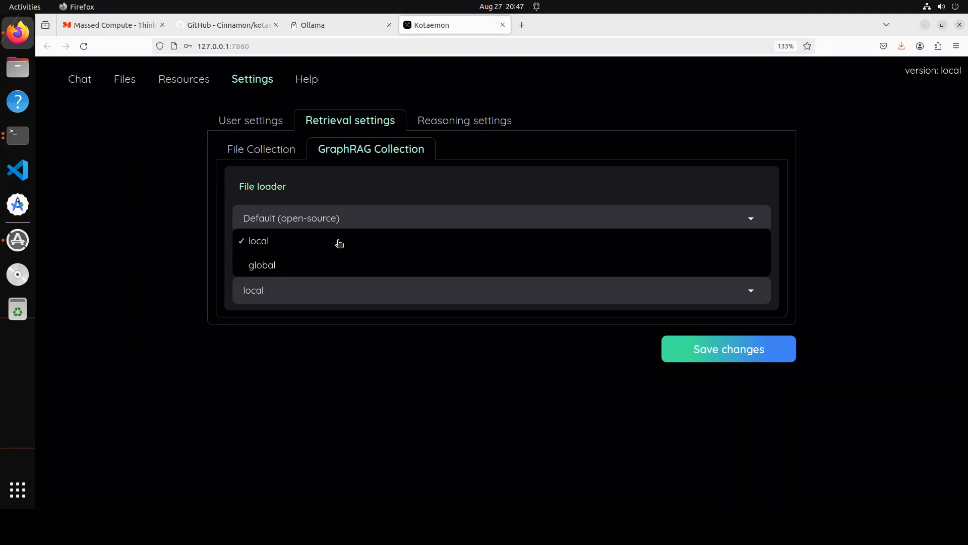
{"action": "left_click", "coordinate": [258, 240]}
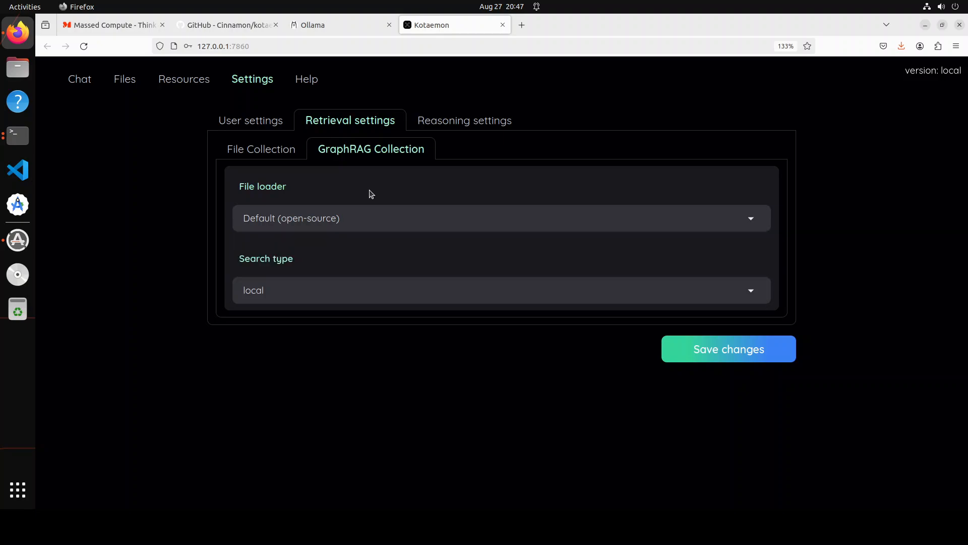
{"action": "mouse_move", "coordinate": [362, 210]}
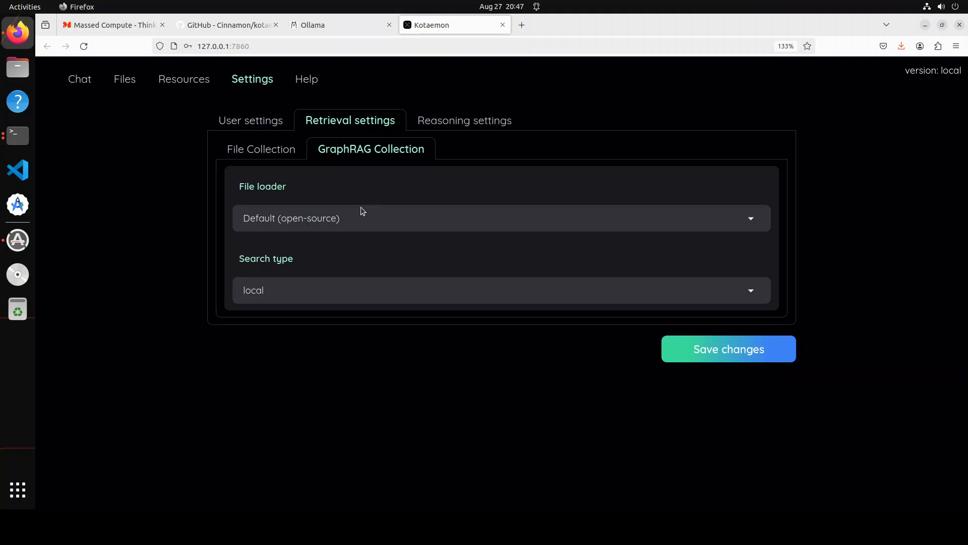
{"action": "mouse_move", "coordinate": [81, 81]}
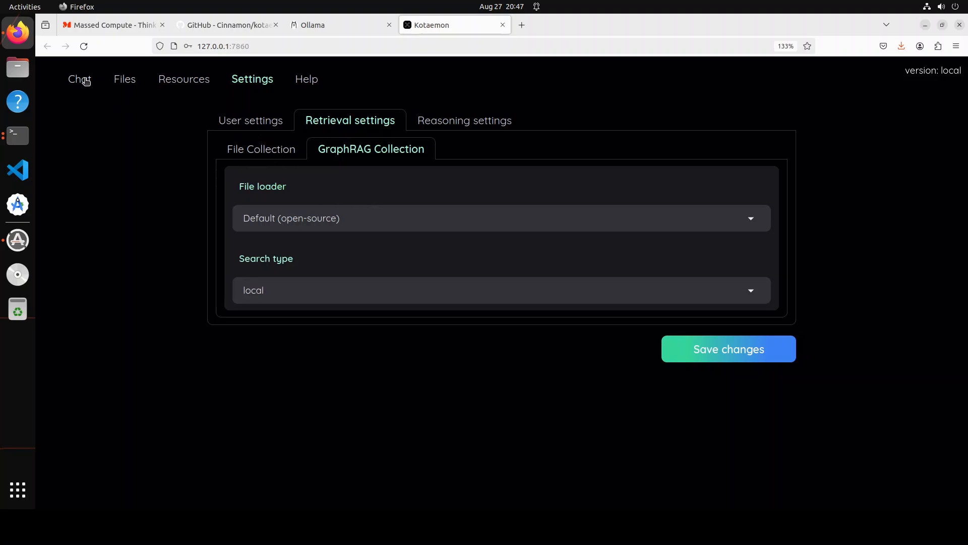
Return to the chat showing the cited Fahd Mirza answer from mypdf.pdf.
{"action": "left_click", "coordinate": [79, 79]}
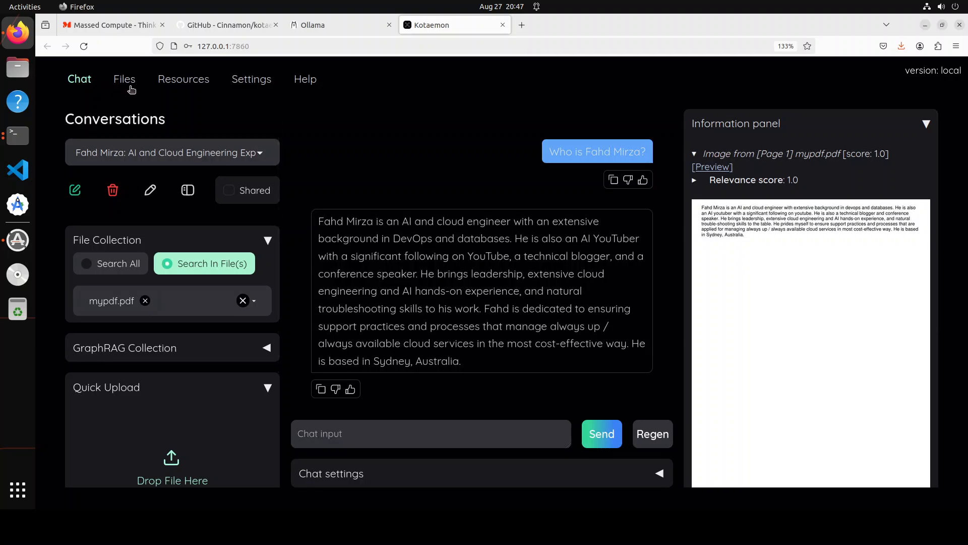
{"action": "mouse_move", "coordinate": [580, 178]}
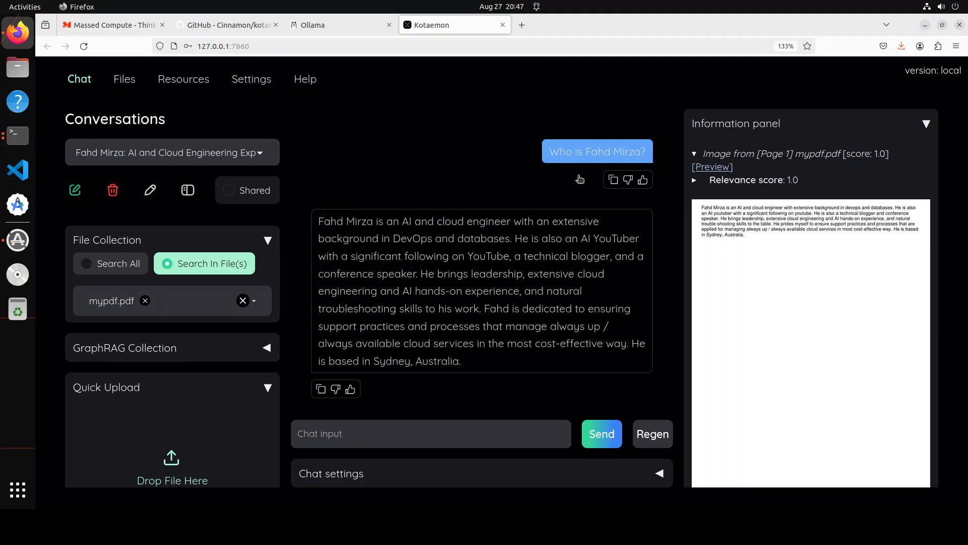